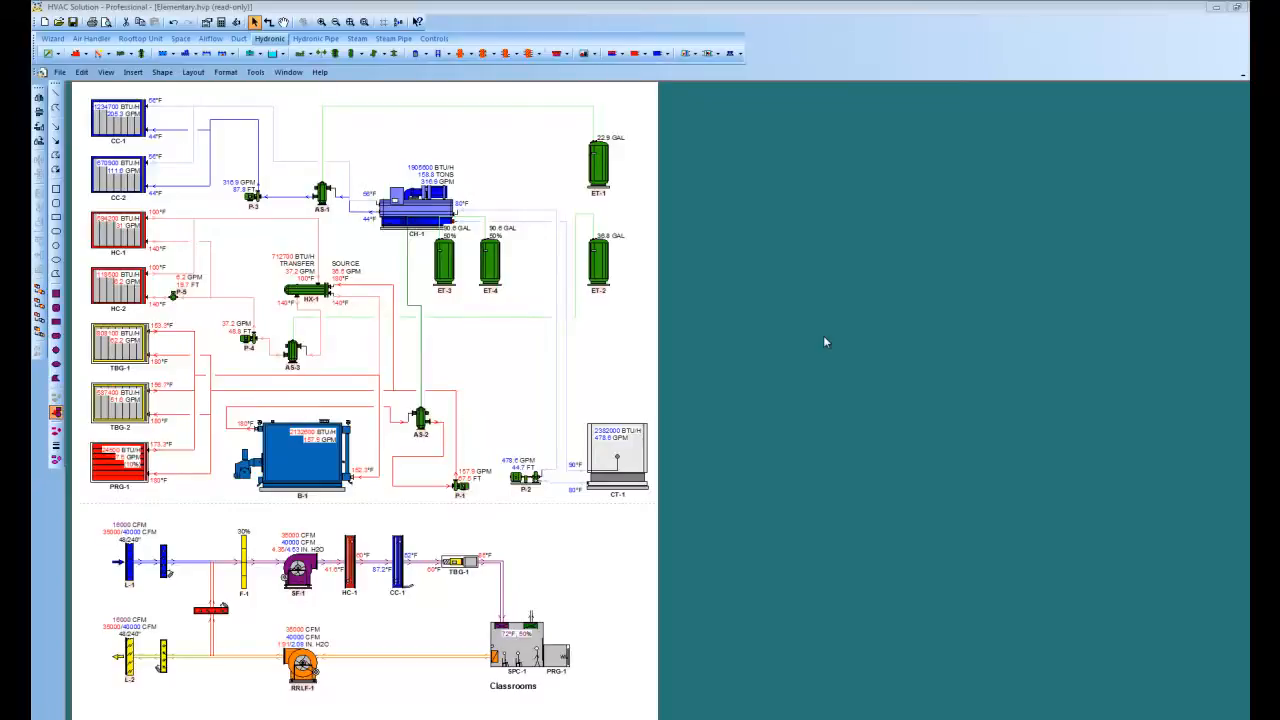
pyautogui.moveTo(524, 321)
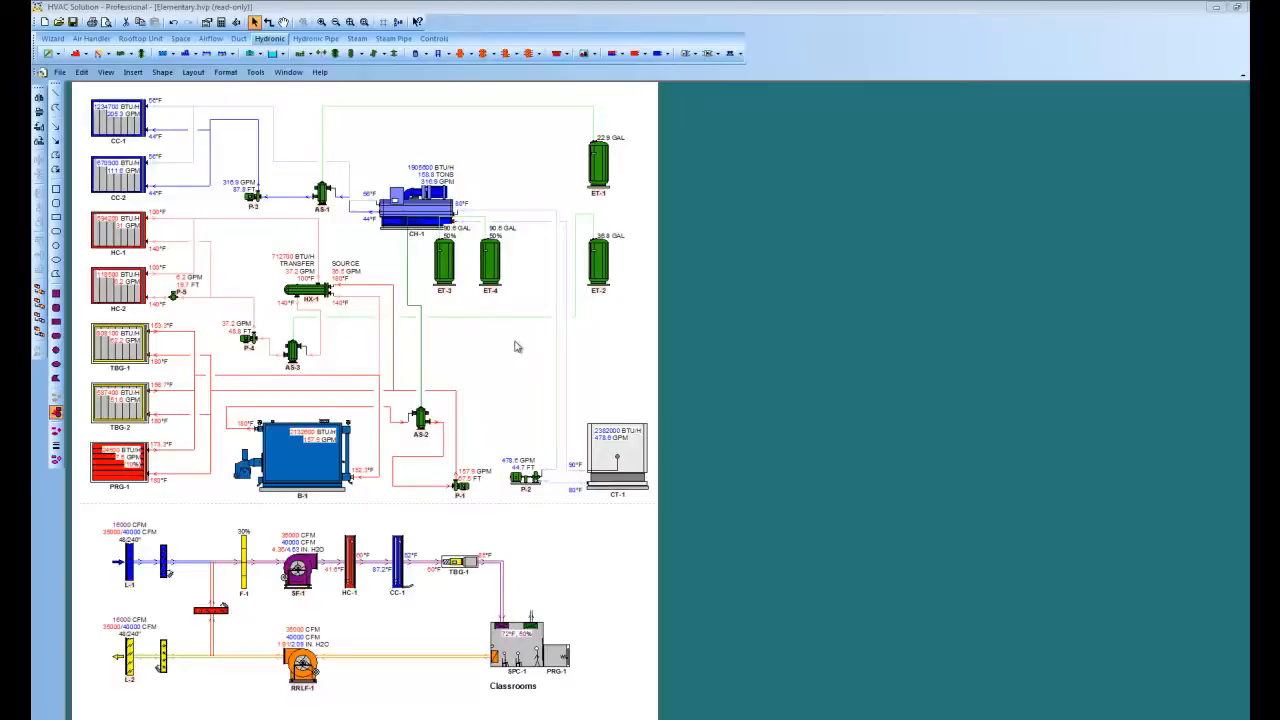
pyautogui.moveTo(446, 399)
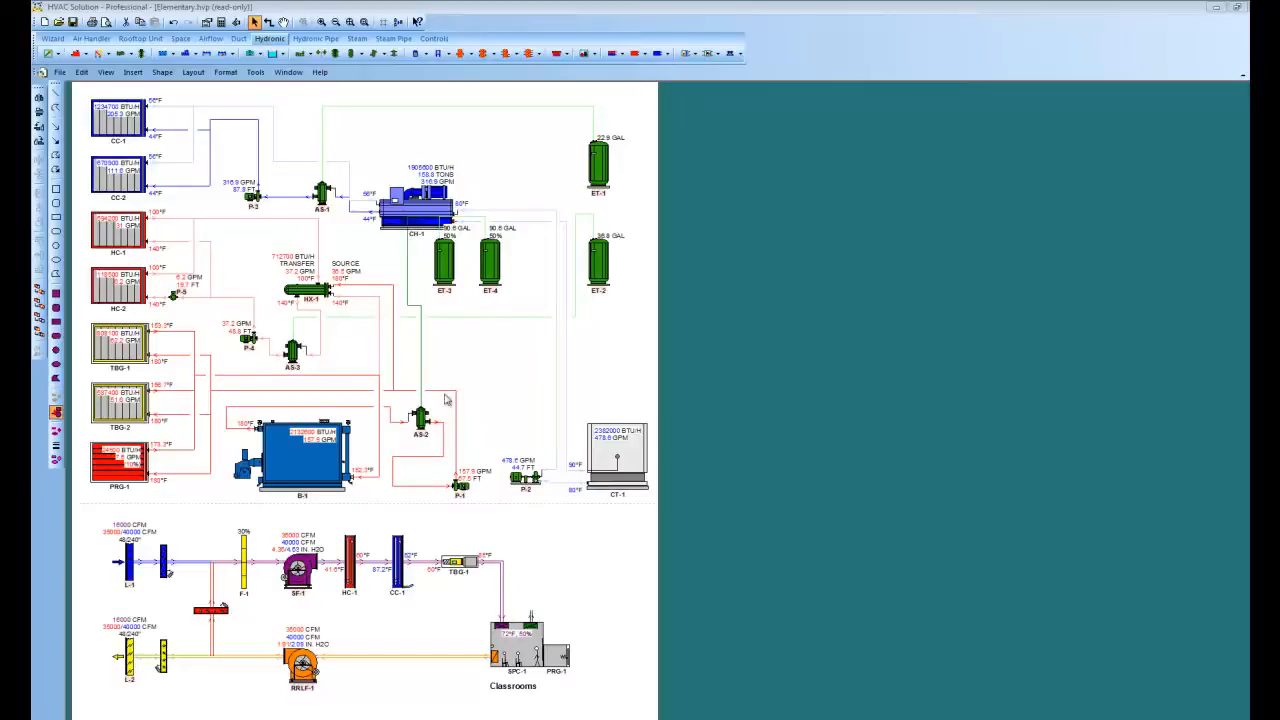
# - Review boiler B-1's properties and load summary, then close them
pyautogui.doubleClick(303, 465)
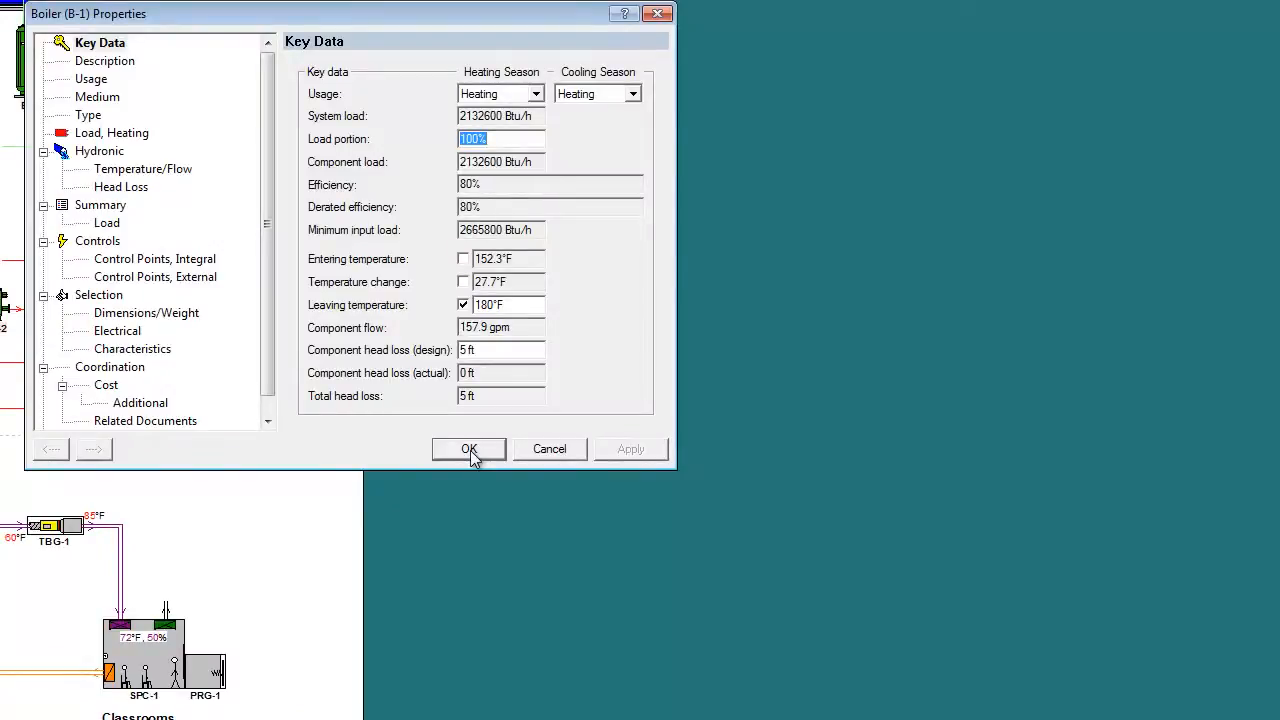
pyautogui.moveTo(508, 133)
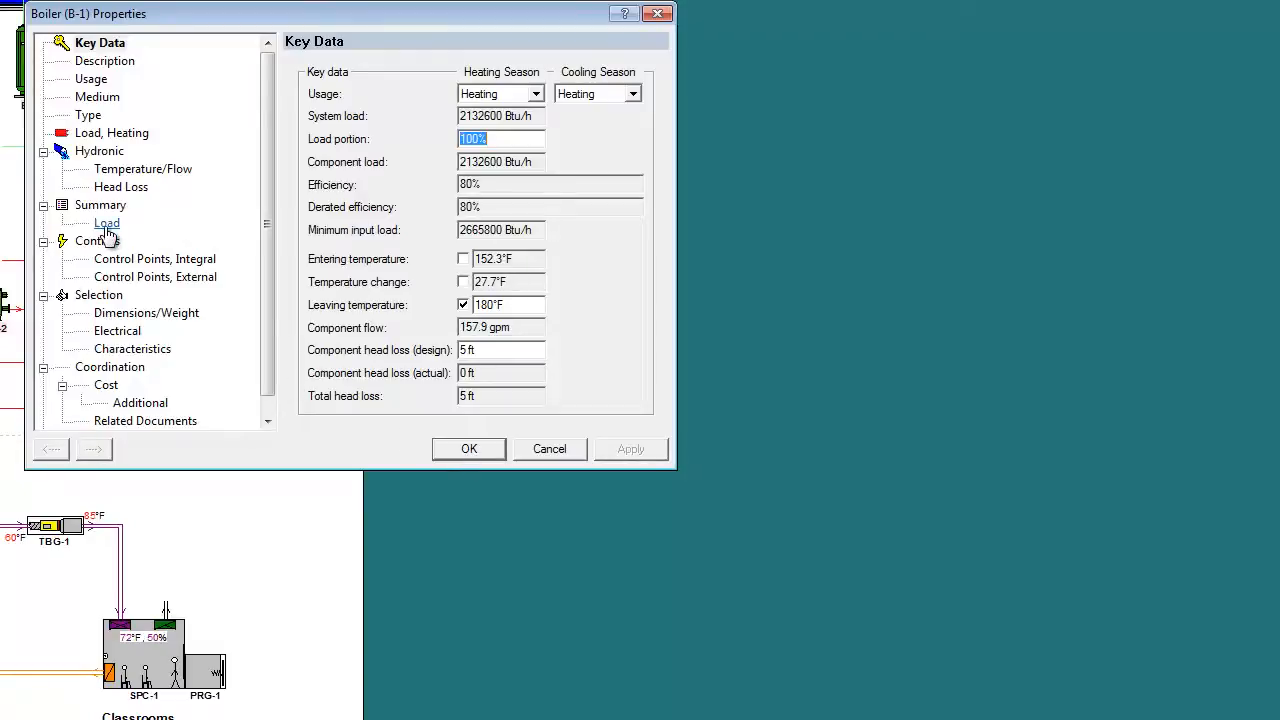
pyautogui.click(106, 222)
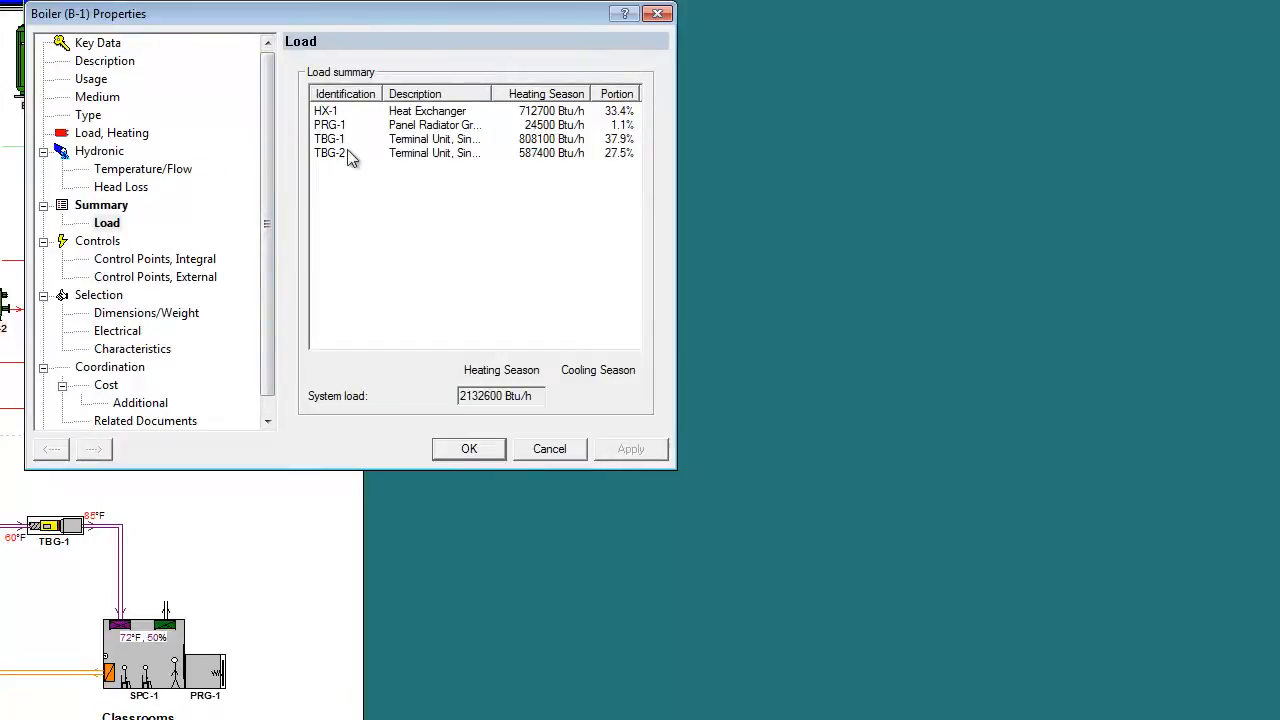
pyautogui.click(549, 448)
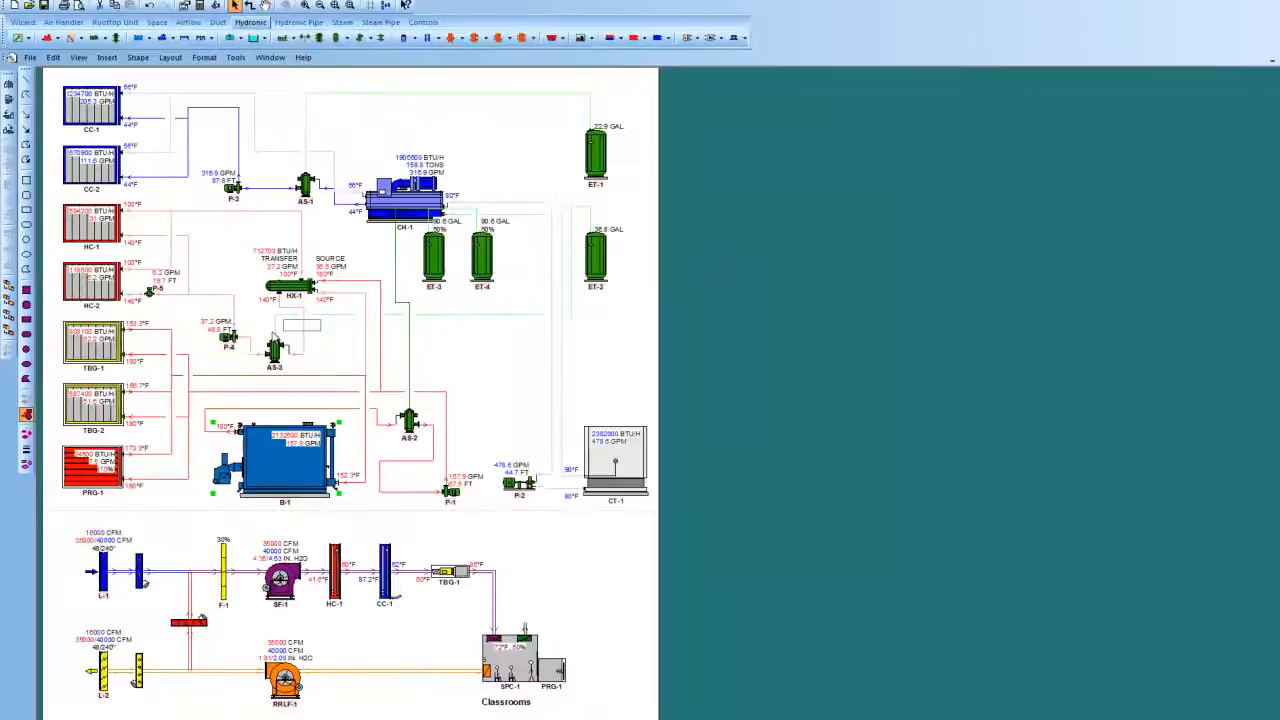
# - Review coil CC-2's properties, then select all schematic piping and open its size-annotation options
pyautogui.doubleClick(91, 170)
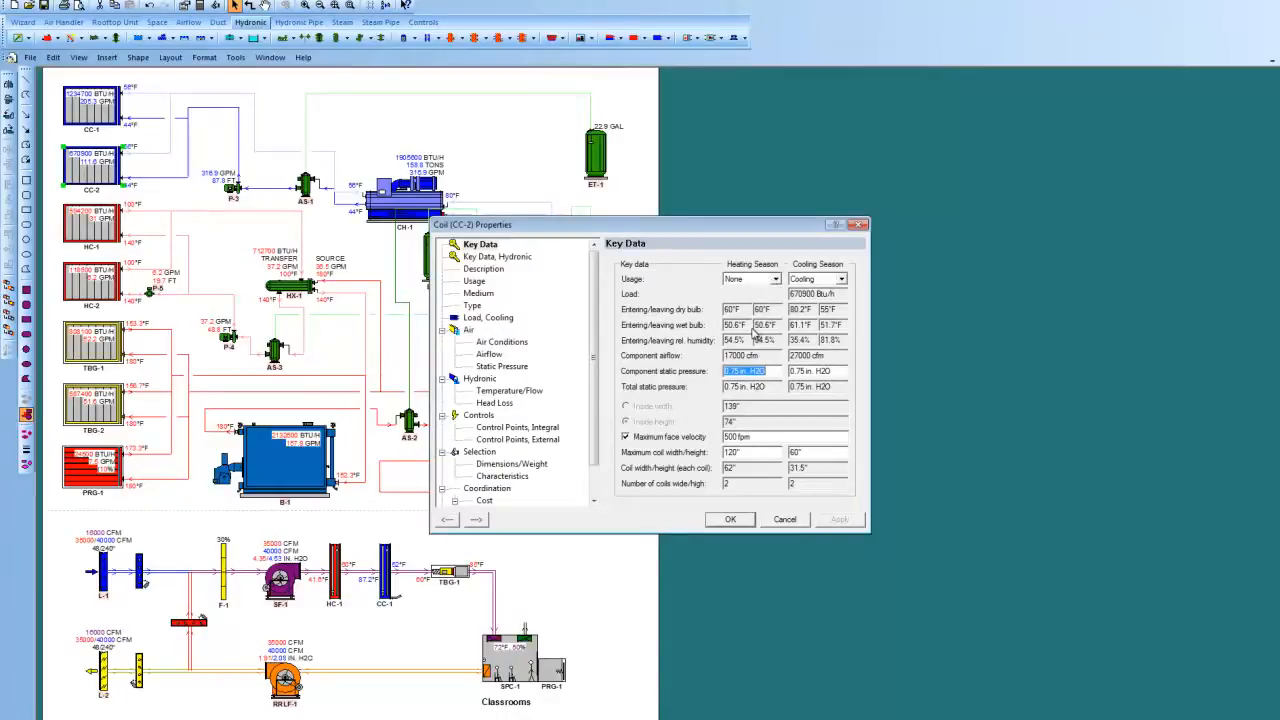
pyautogui.moveTo(513, 246)
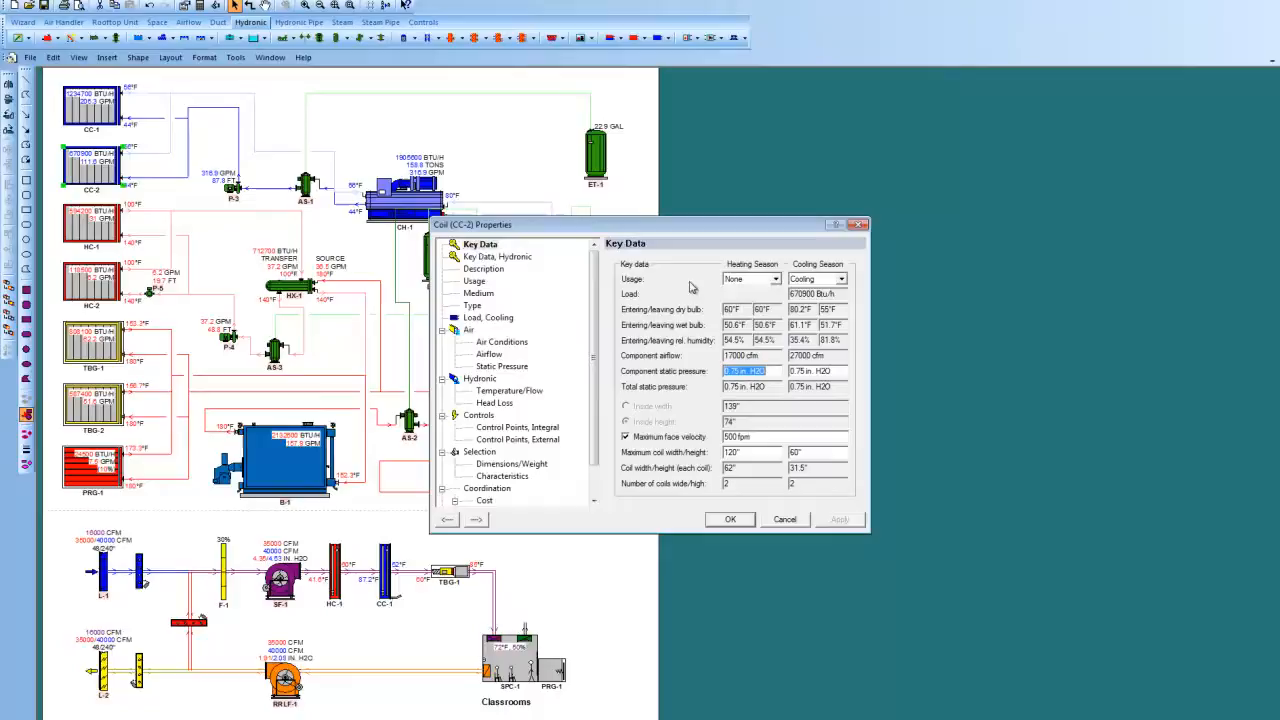
pyautogui.click(497, 257)
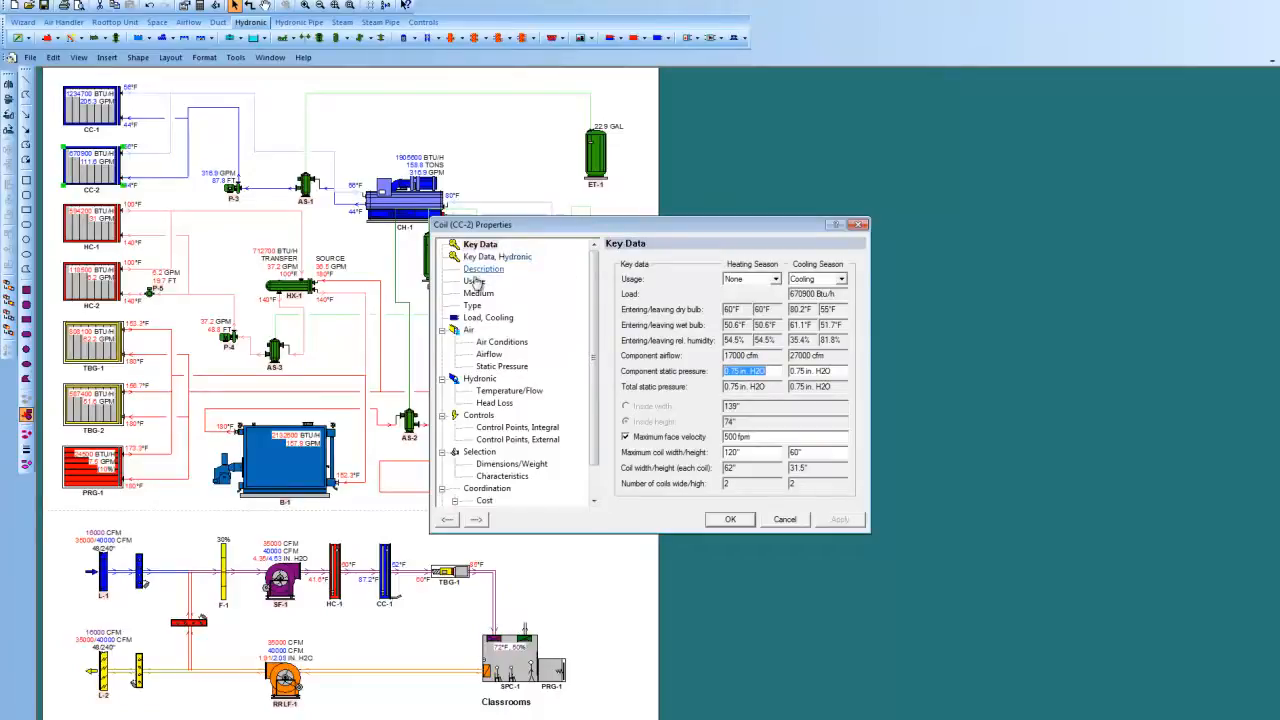
pyautogui.click(488, 317)
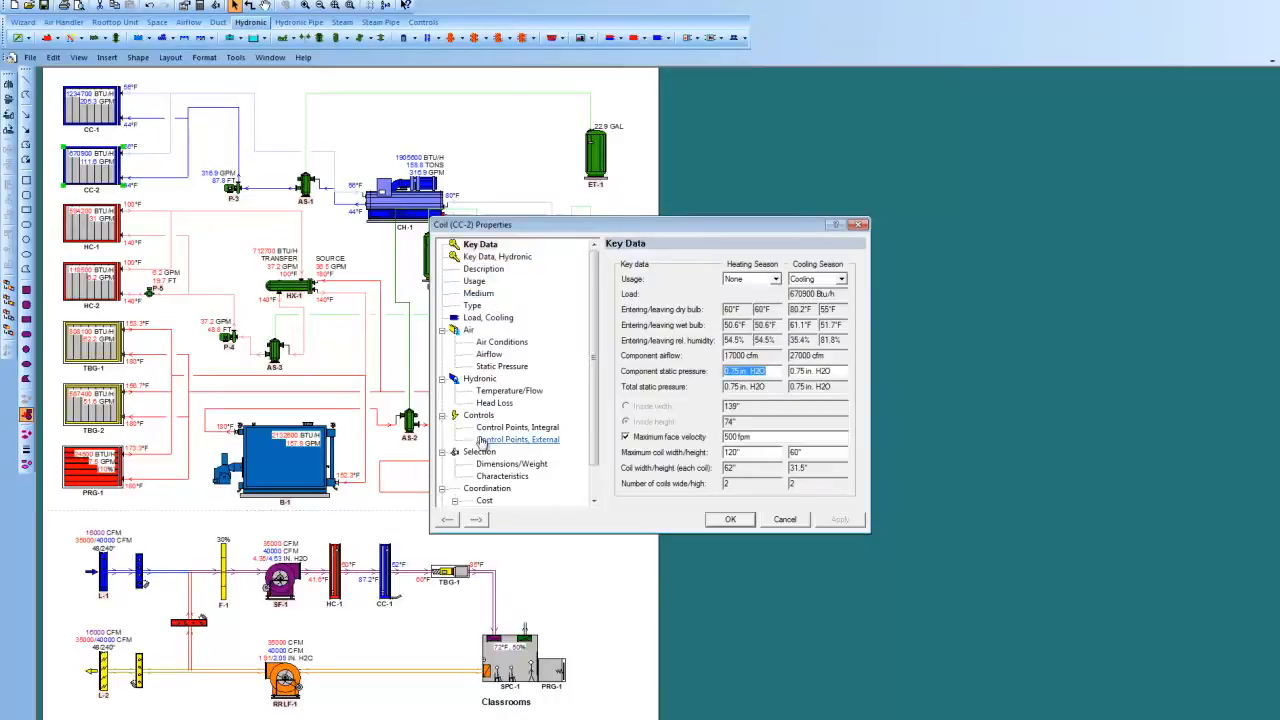
pyautogui.scroll(-3)
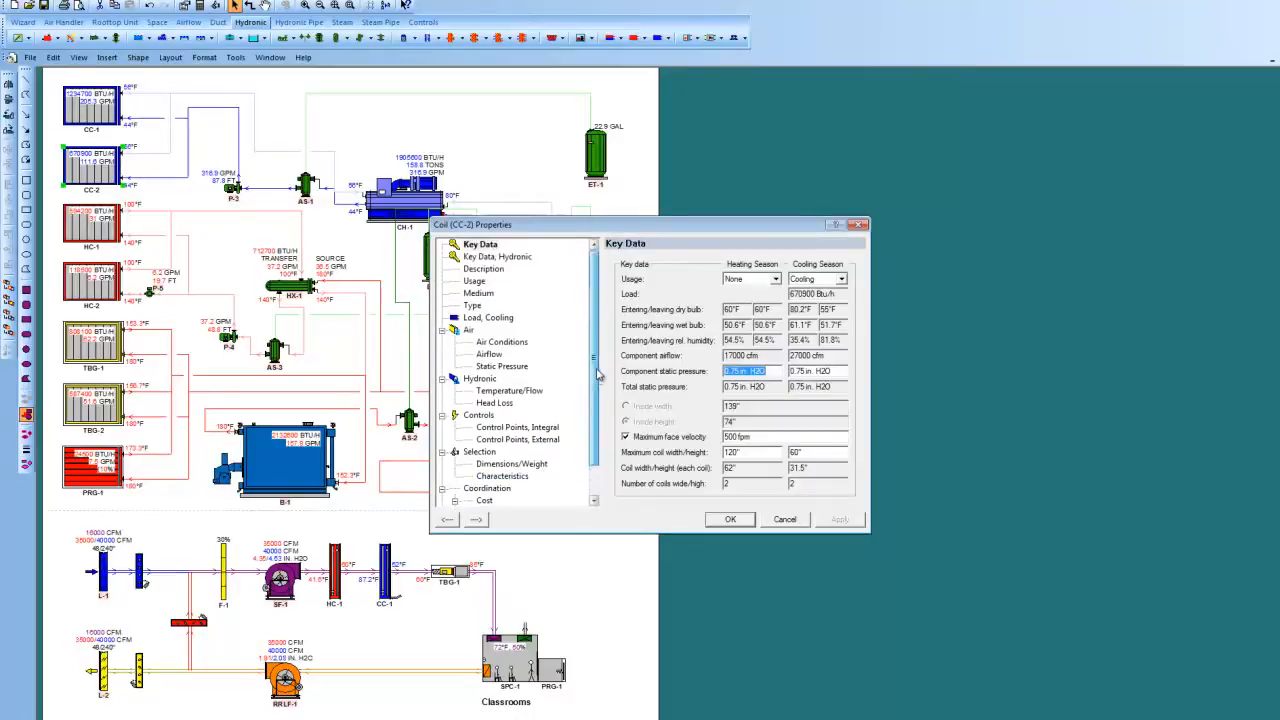
pyautogui.click(730, 519)
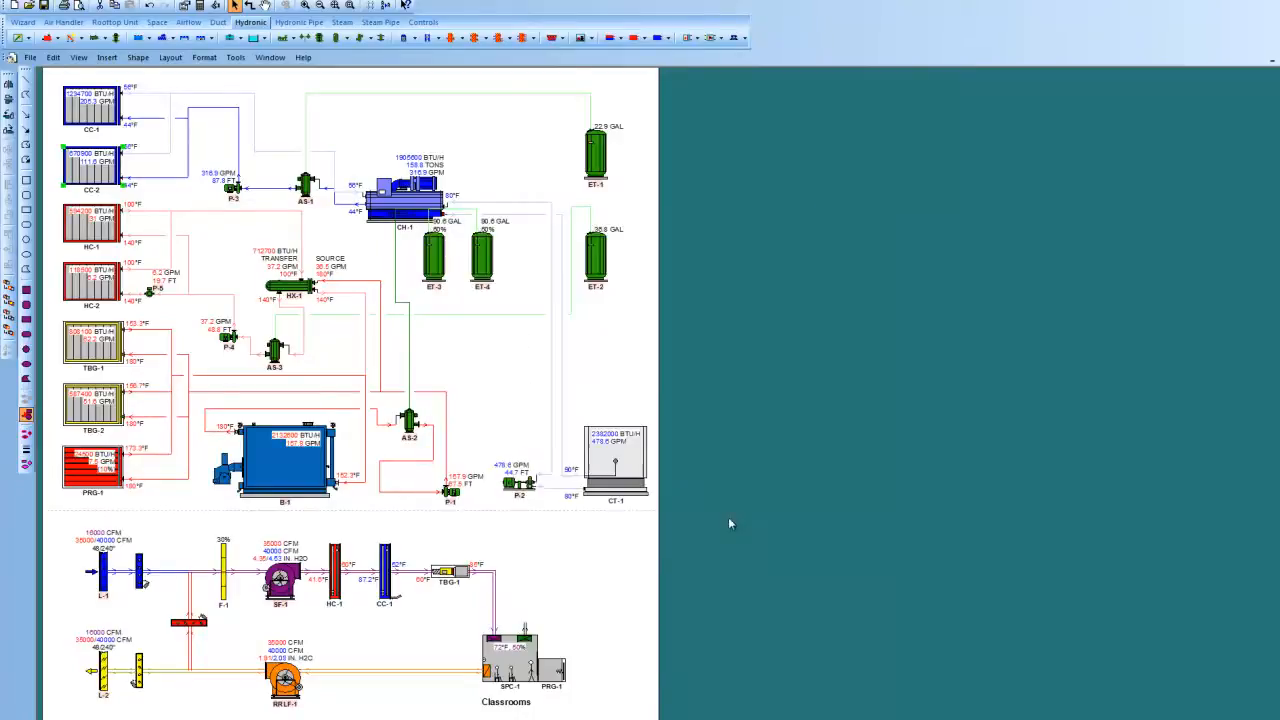
pyautogui.moveTo(445, 342)
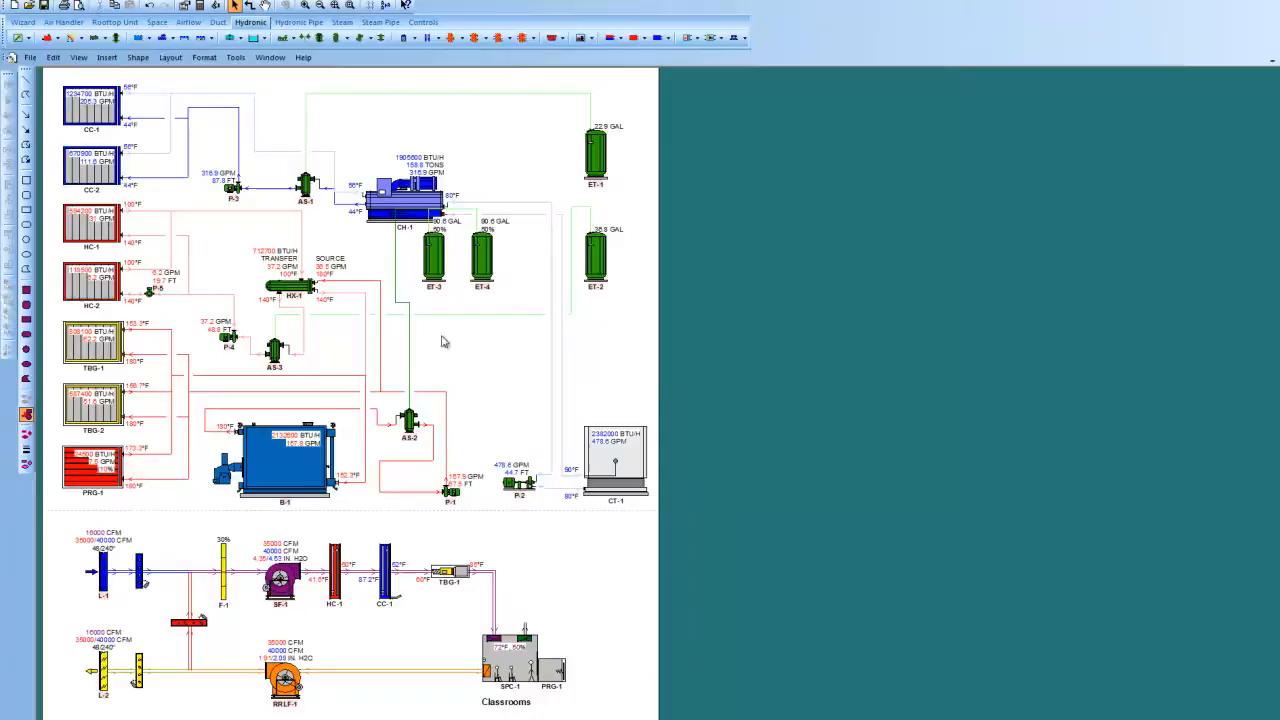
pyautogui.moveTo(435, 340)
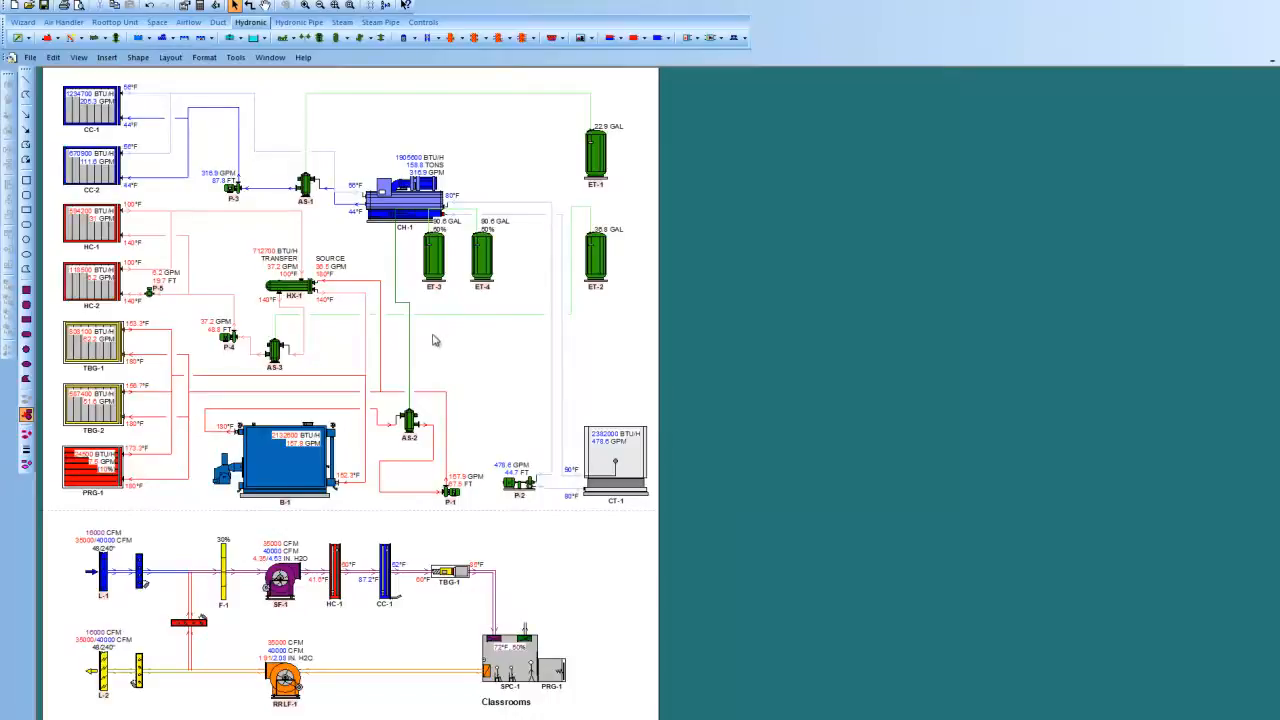
pyautogui.moveTo(443, 326)
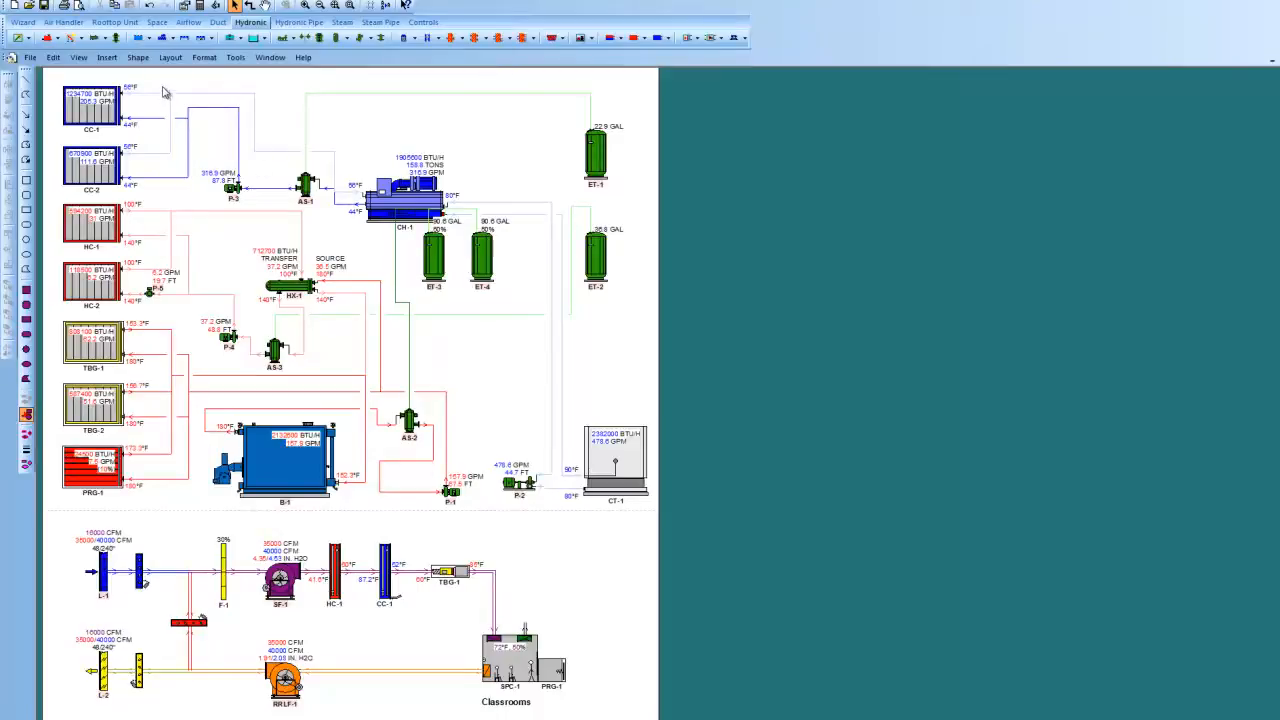
pyautogui.press('ctrl+a')
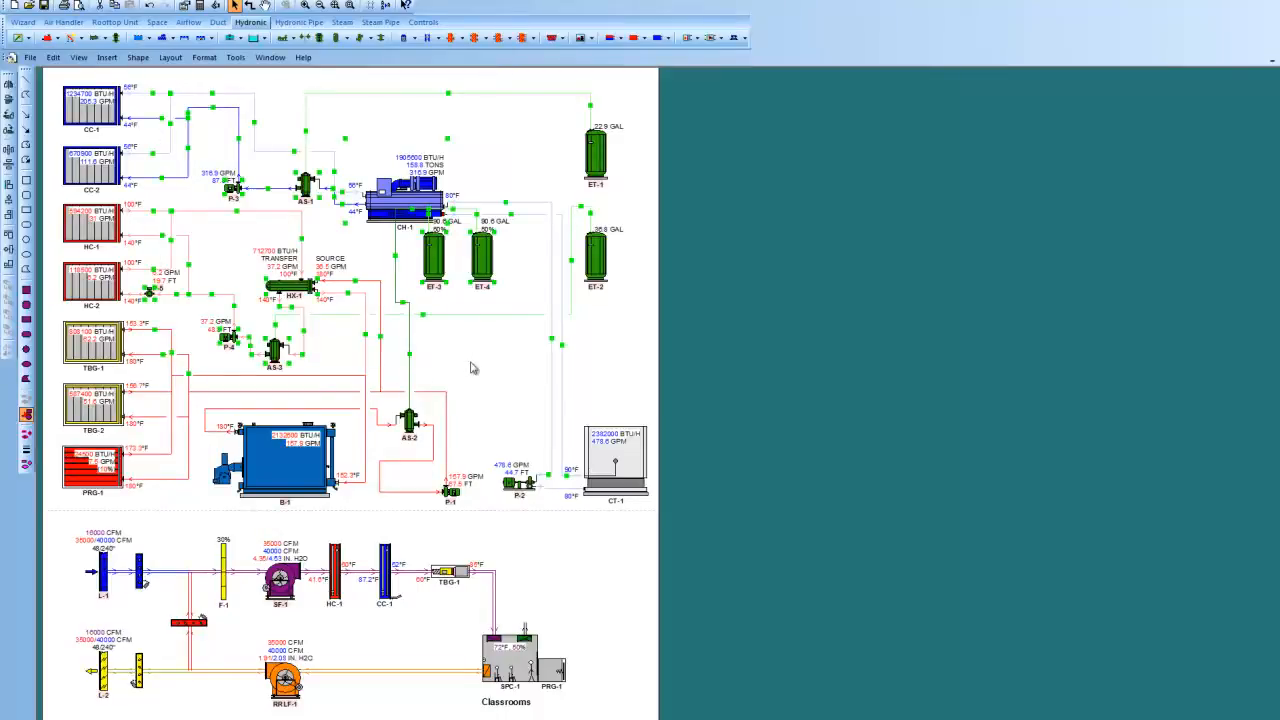
pyautogui.rightClick(473, 368)
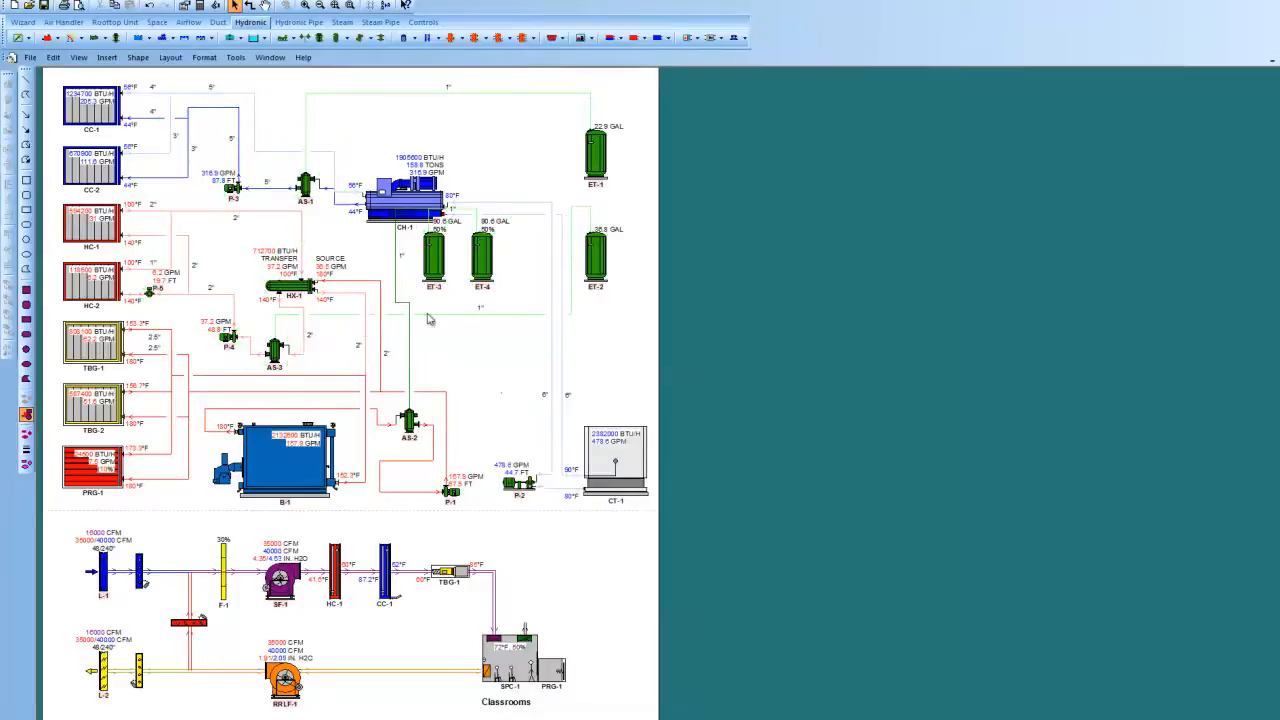
pyautogui.moveTo(298, 231)
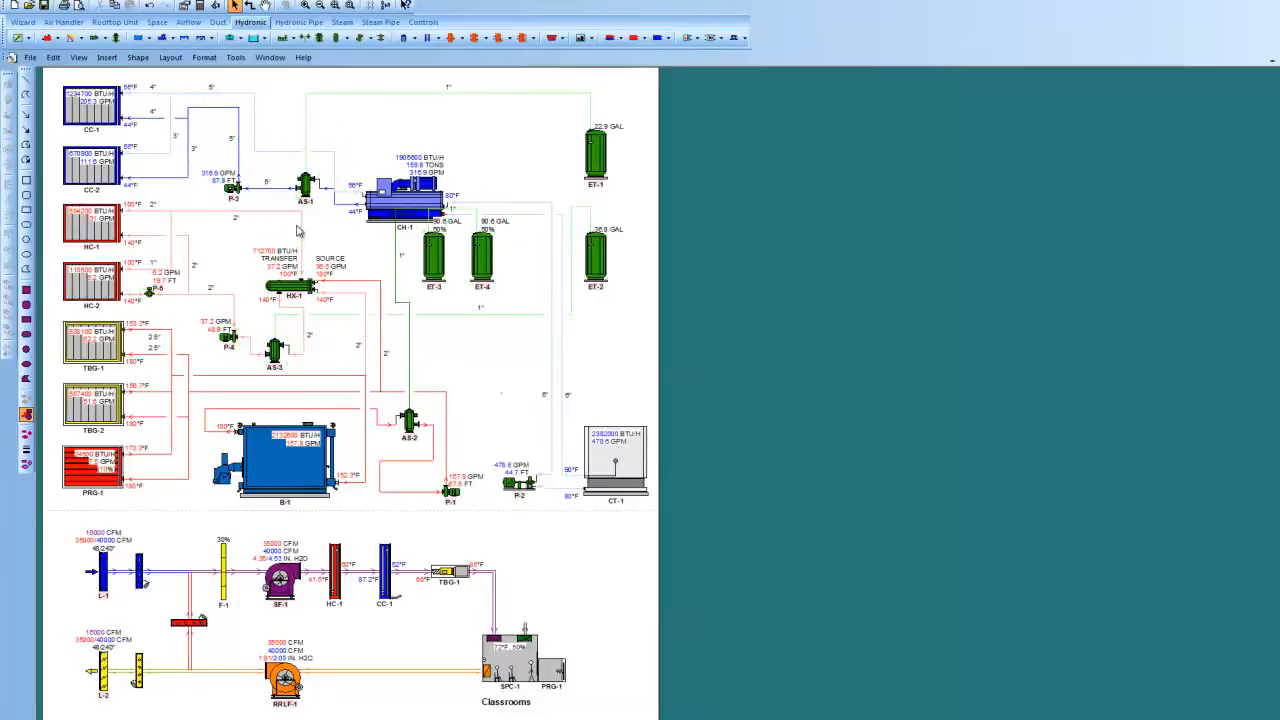
pyautogui.moveTo(320, 260)
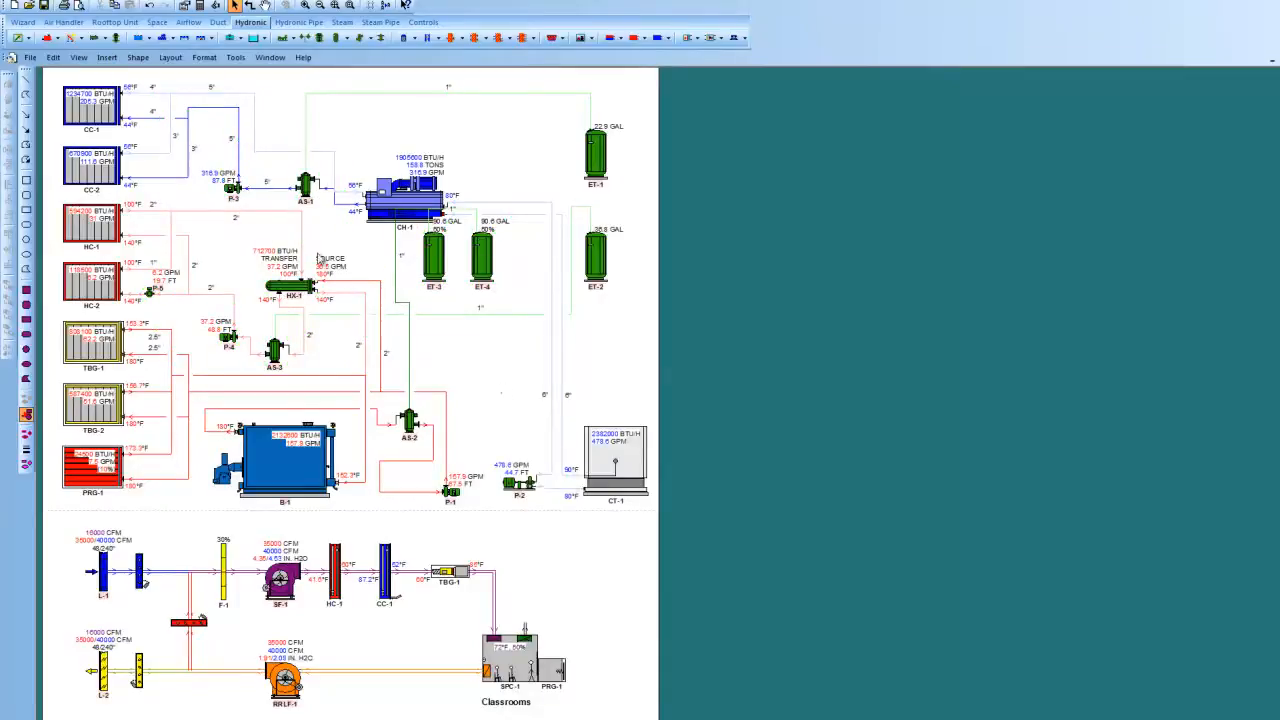
pyautogui.moveTo(443, 424)
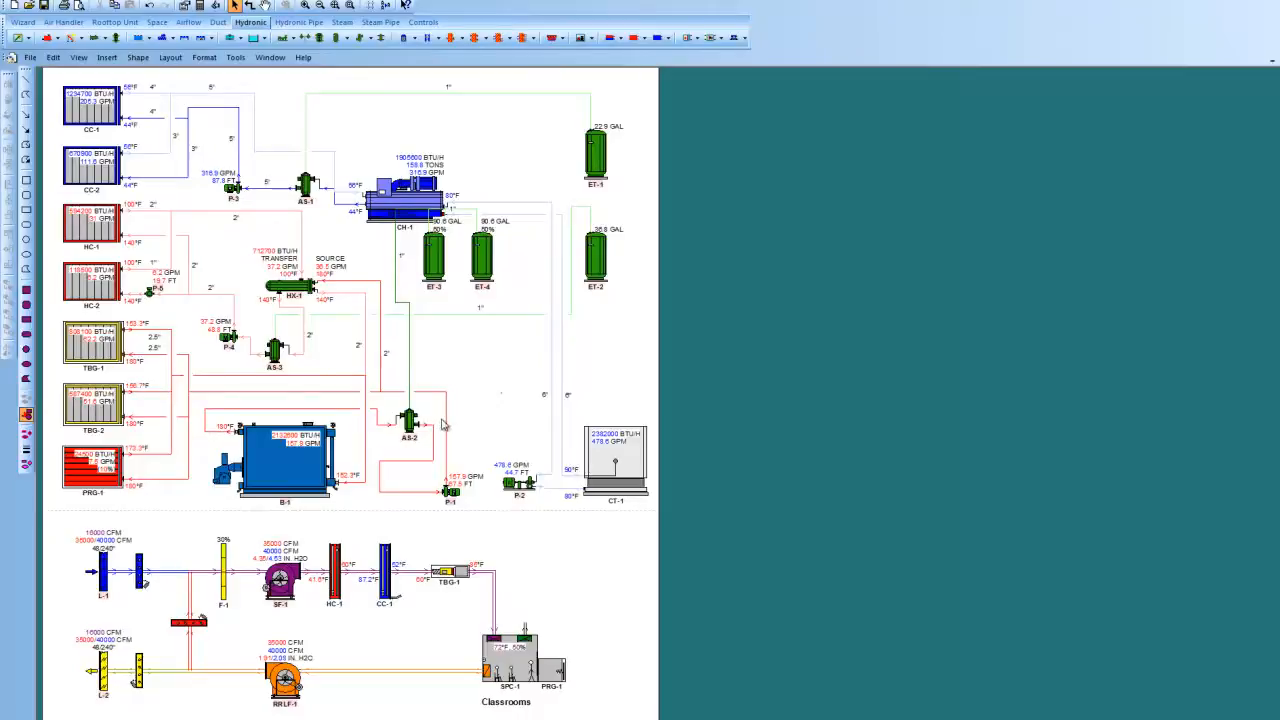
pyautogui.moveTo(457, 398)
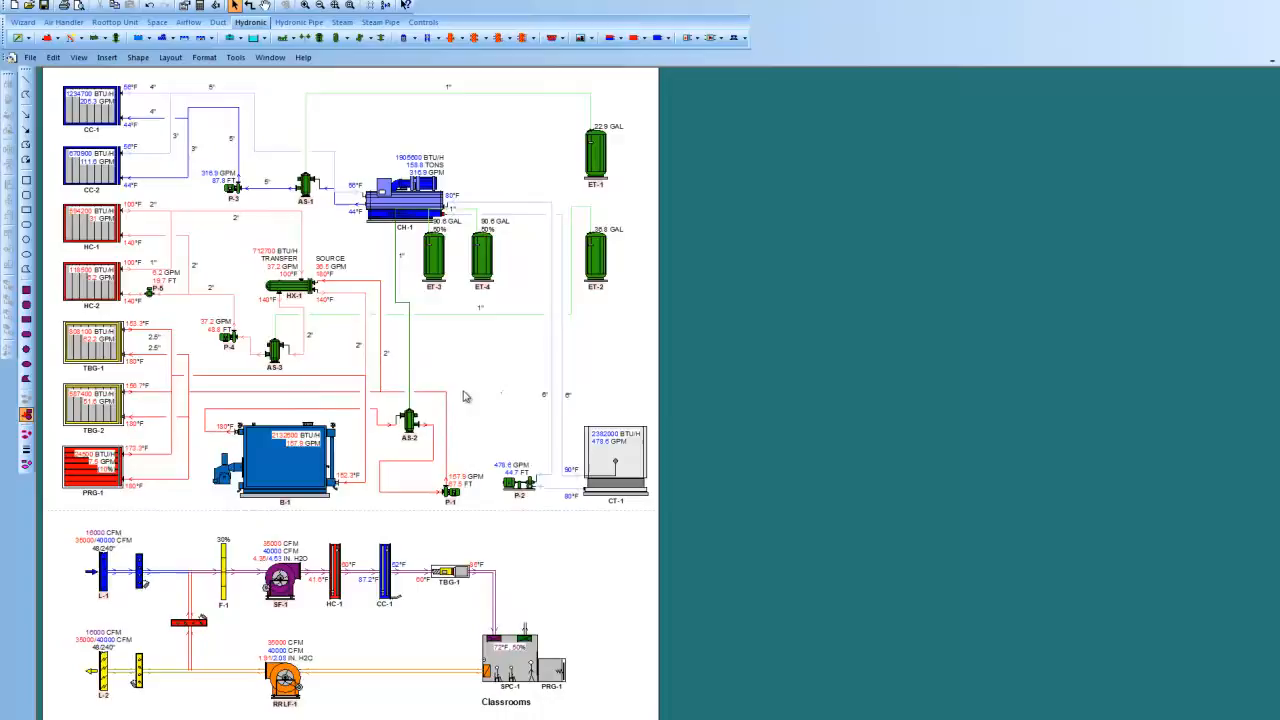
pyautogui.moveTo(490, 343)
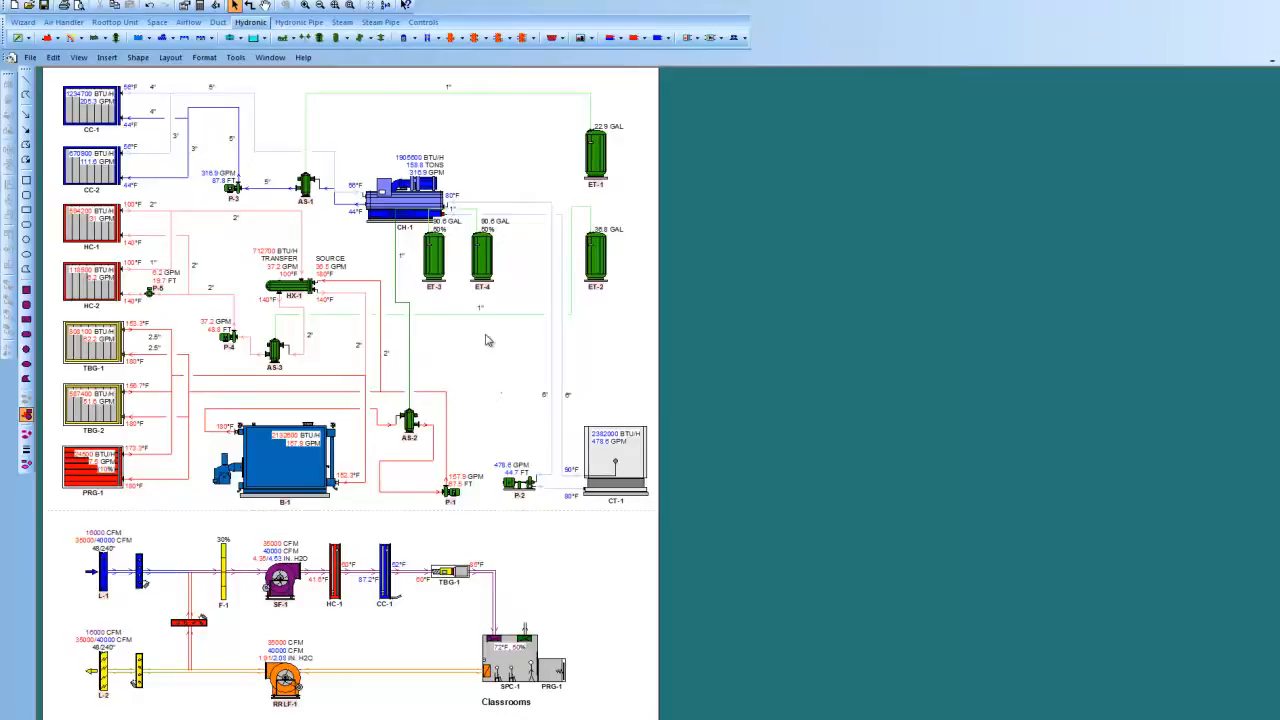
pyautogui.moveTo(483, 363)
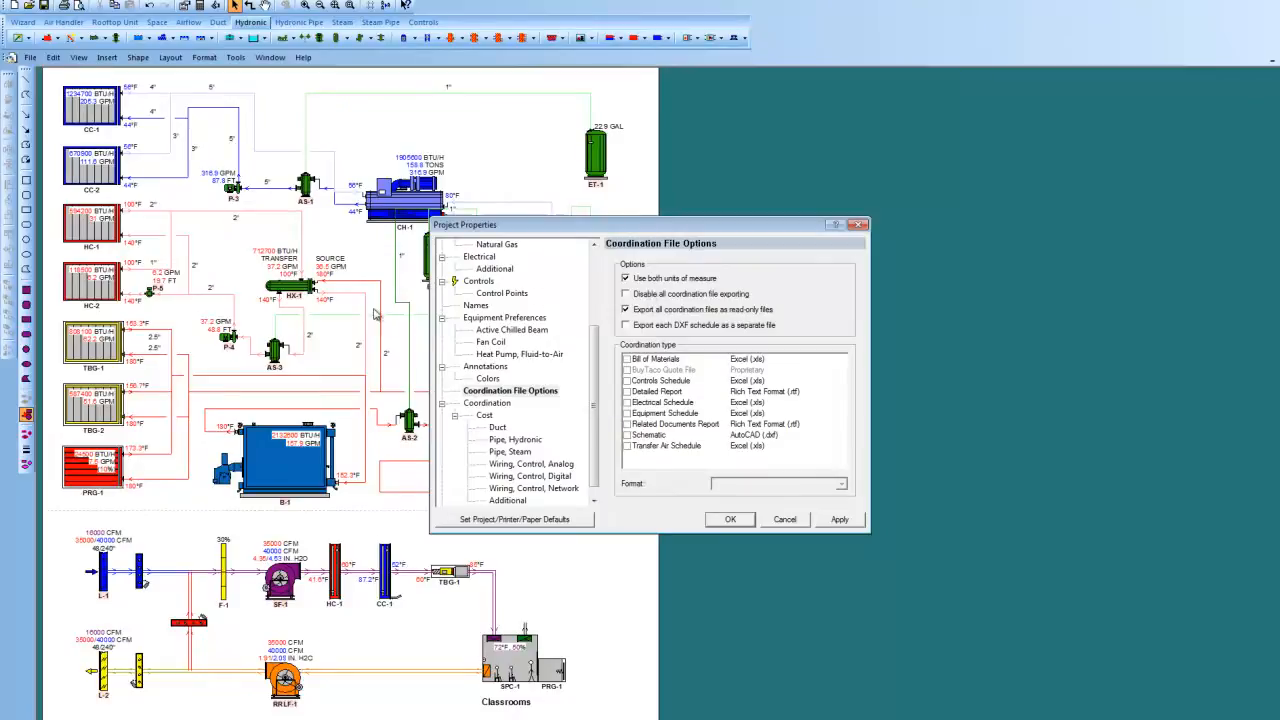
pyautogui.moveTo(603, 373)
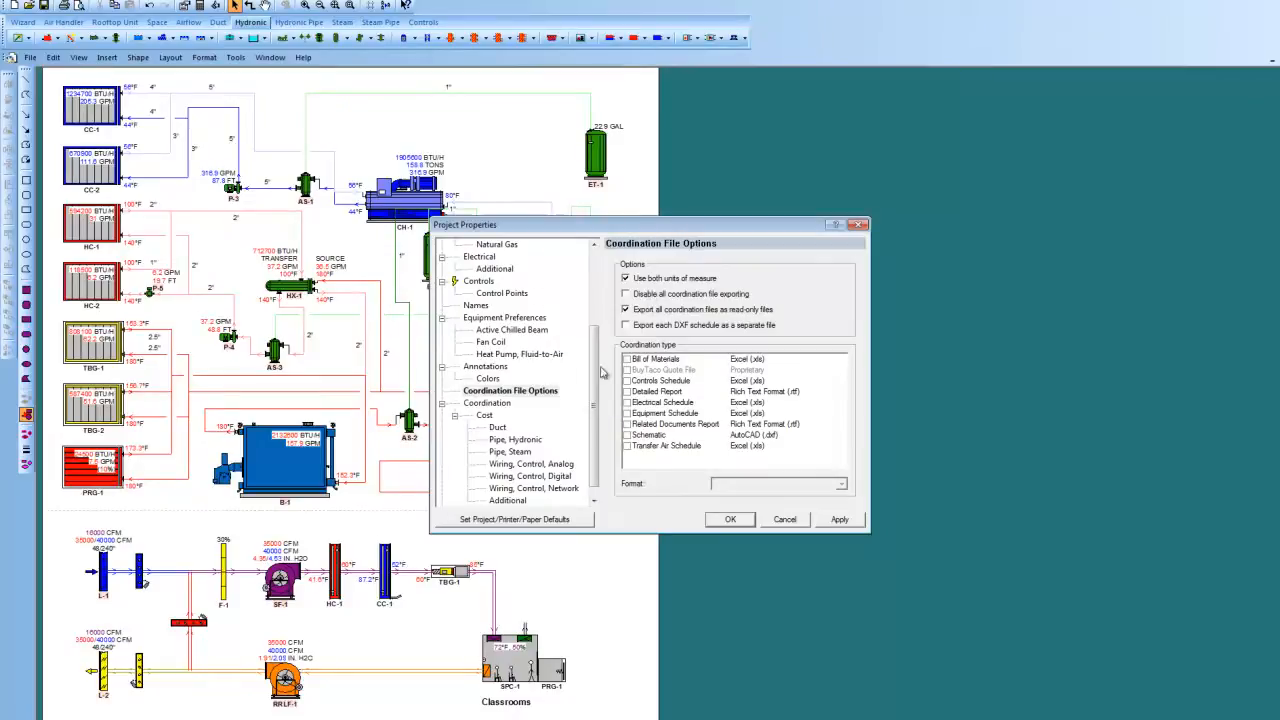
# - Check Bill of Materials, Controls Schedule, Detailed Report, Electrical and Equipment Schedule outputs
pyautogui.click(627, 358)
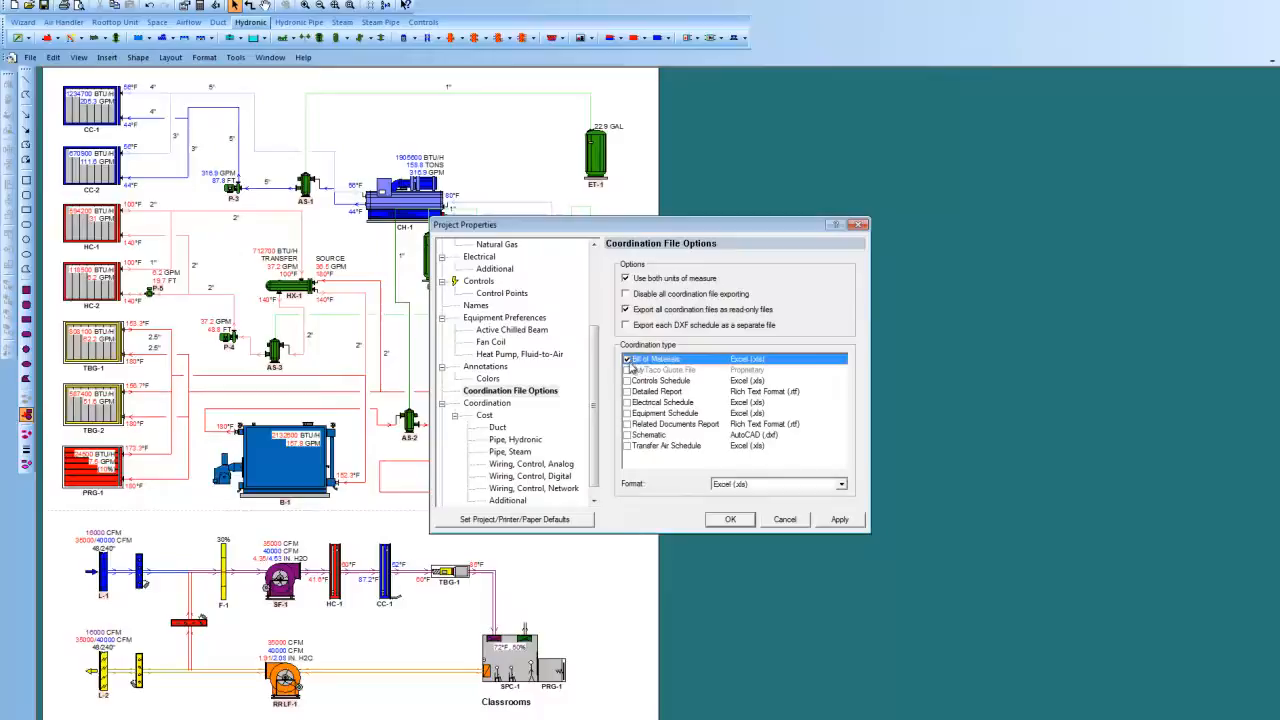
pyautogui.click(660, 380)
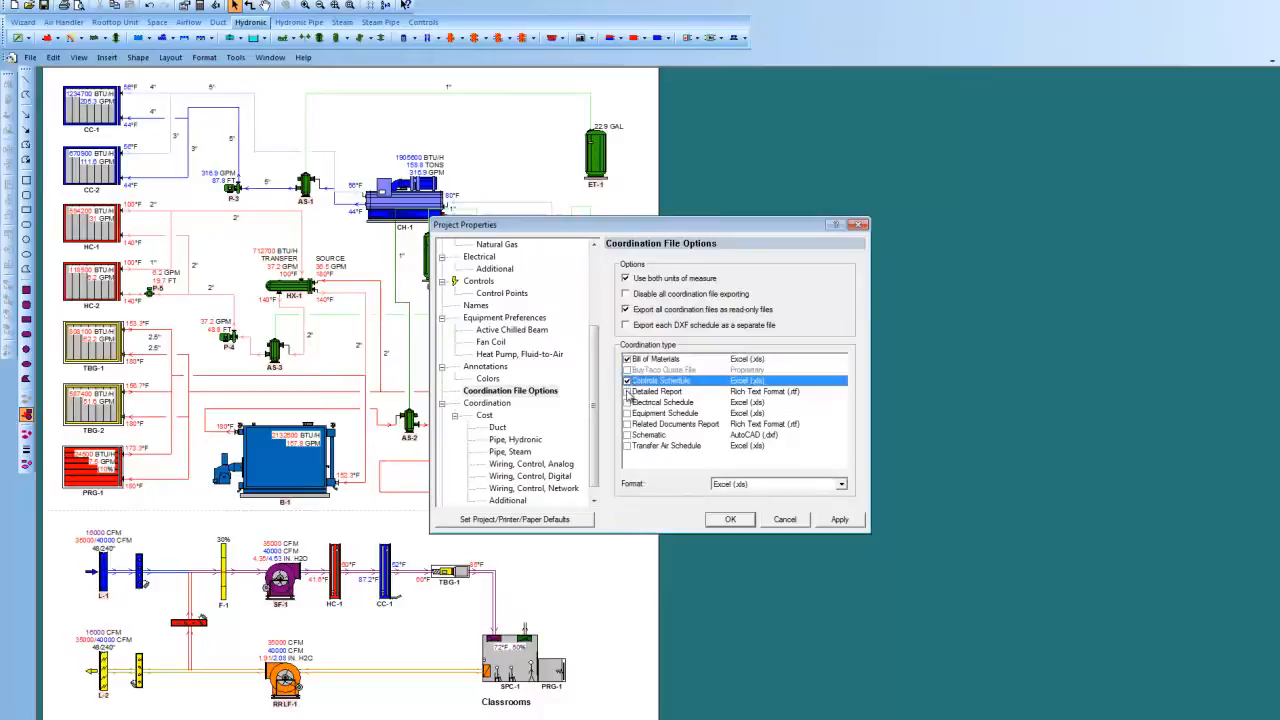
pyautogui.click(655, 391)
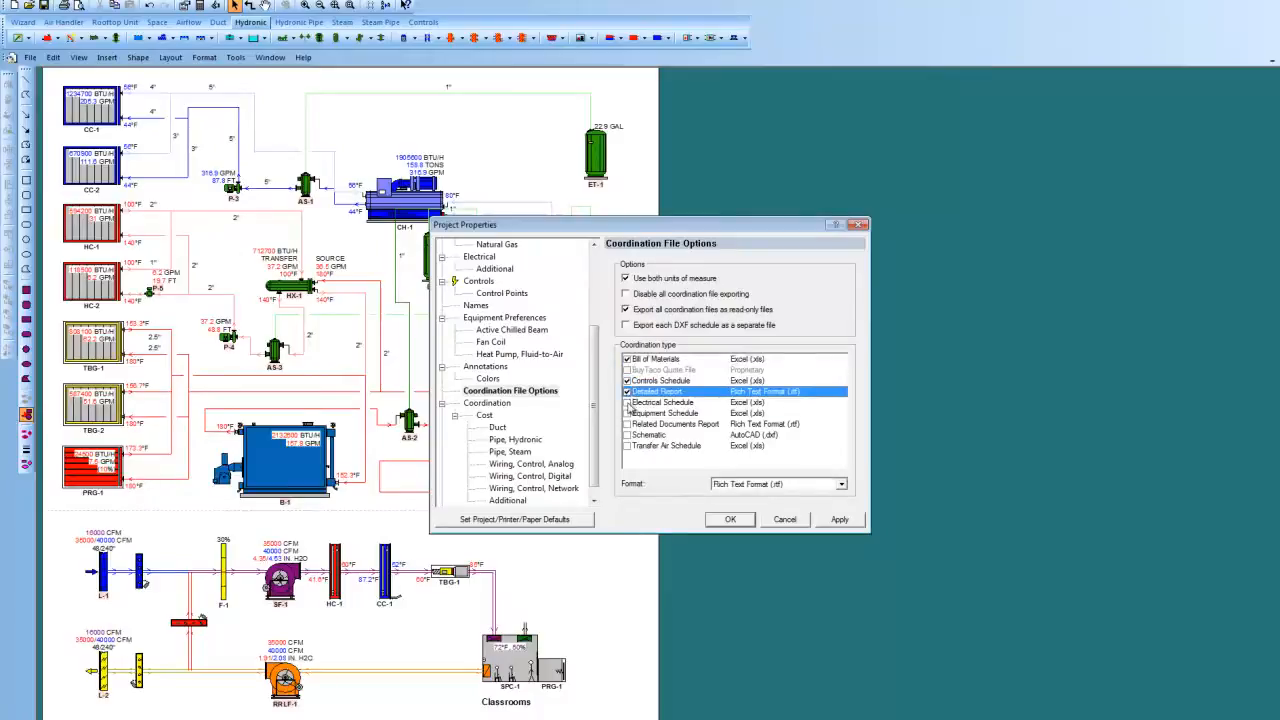
pyautogui.click(663, 402)
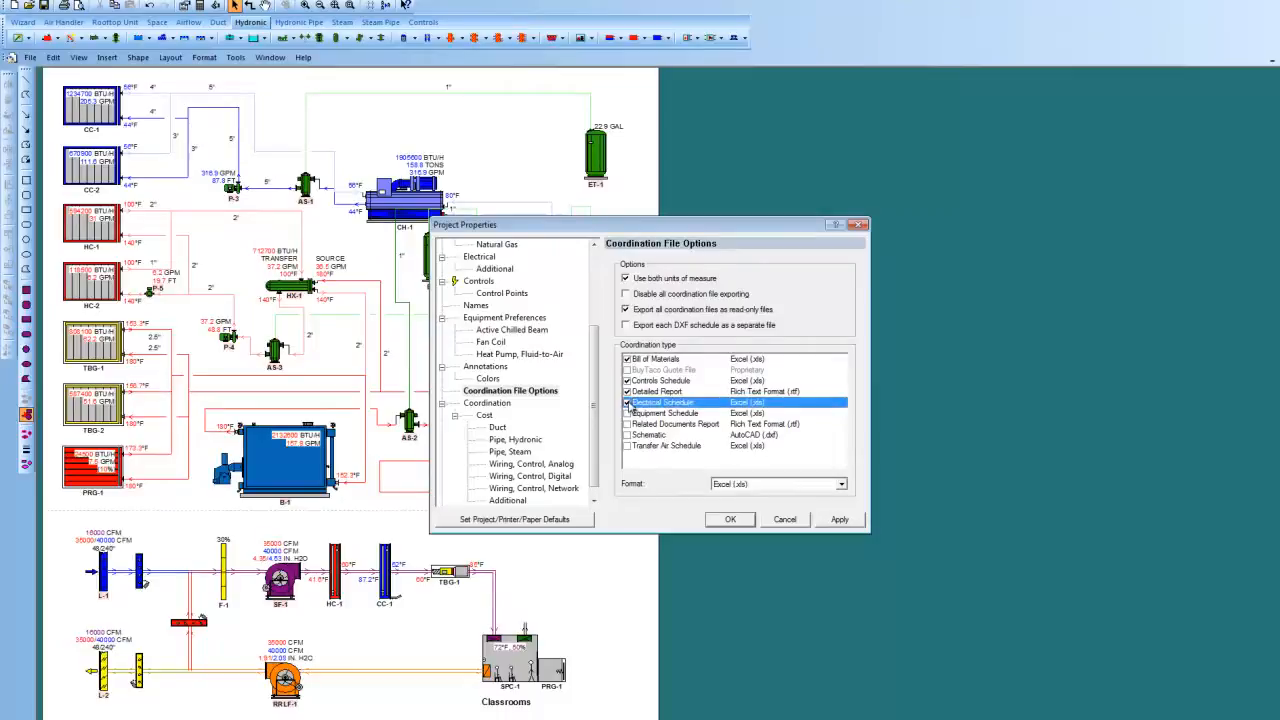
pyautogui.click(627, 413)
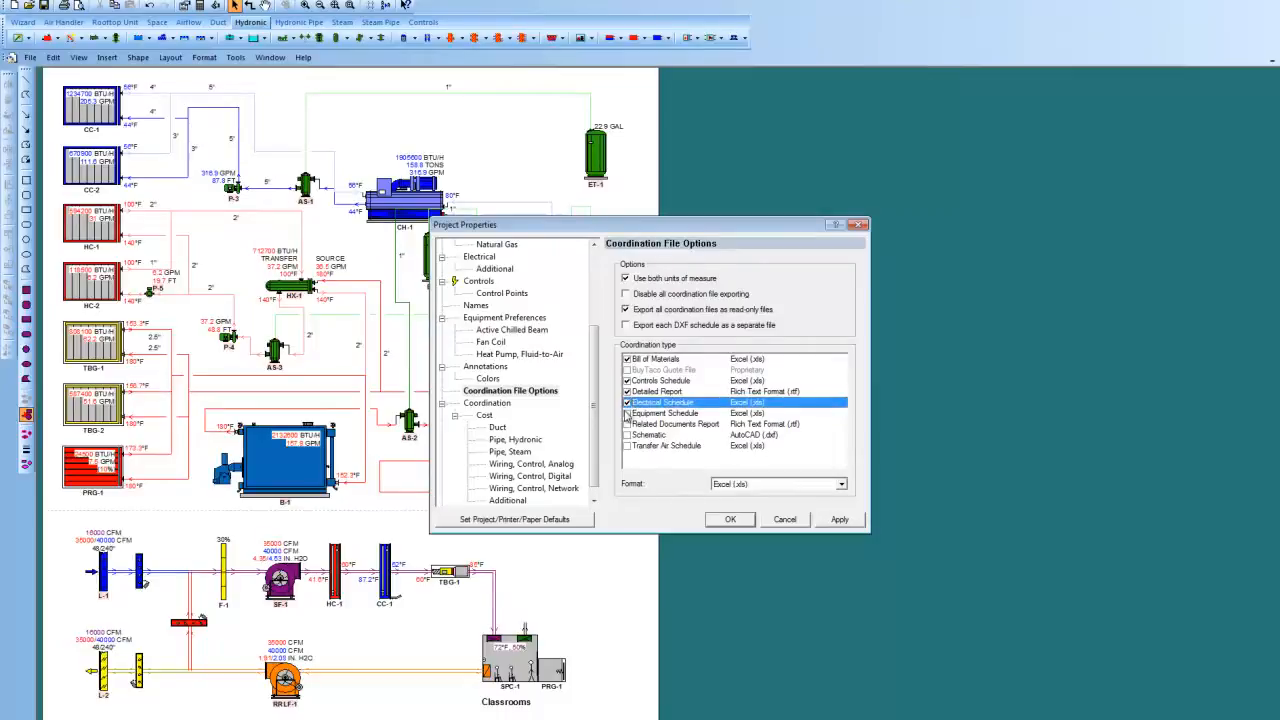
pyautogui.click(665, 413)
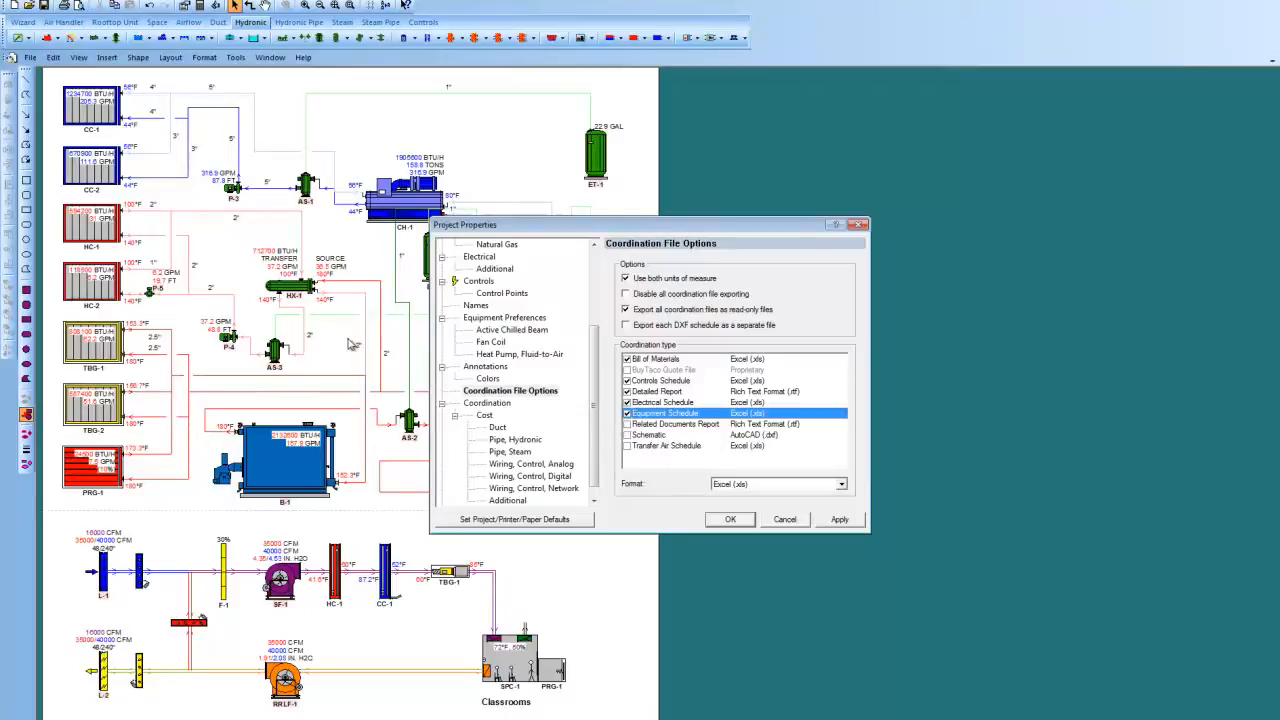
pyautogui.moveTo(345, 344)
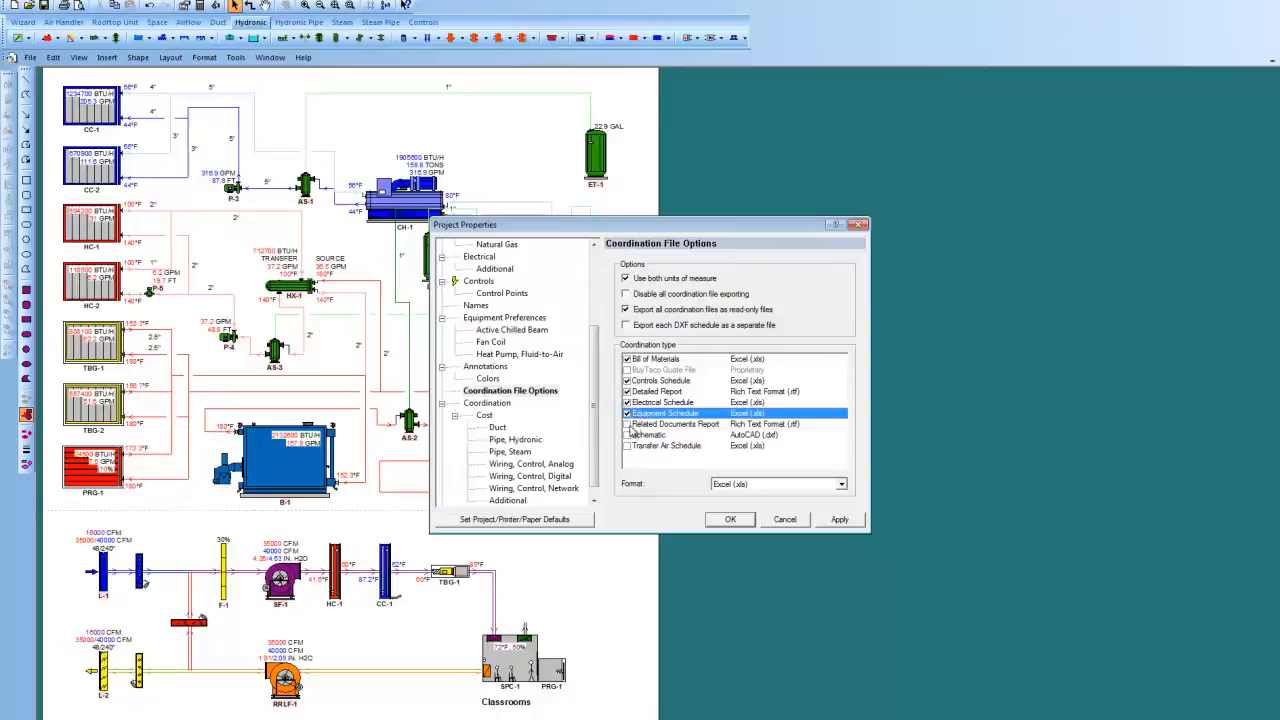
# - Also check Related Documents Report, Schematic and Transfer Air Schedule outputs
pyautogui.click(675, 424)
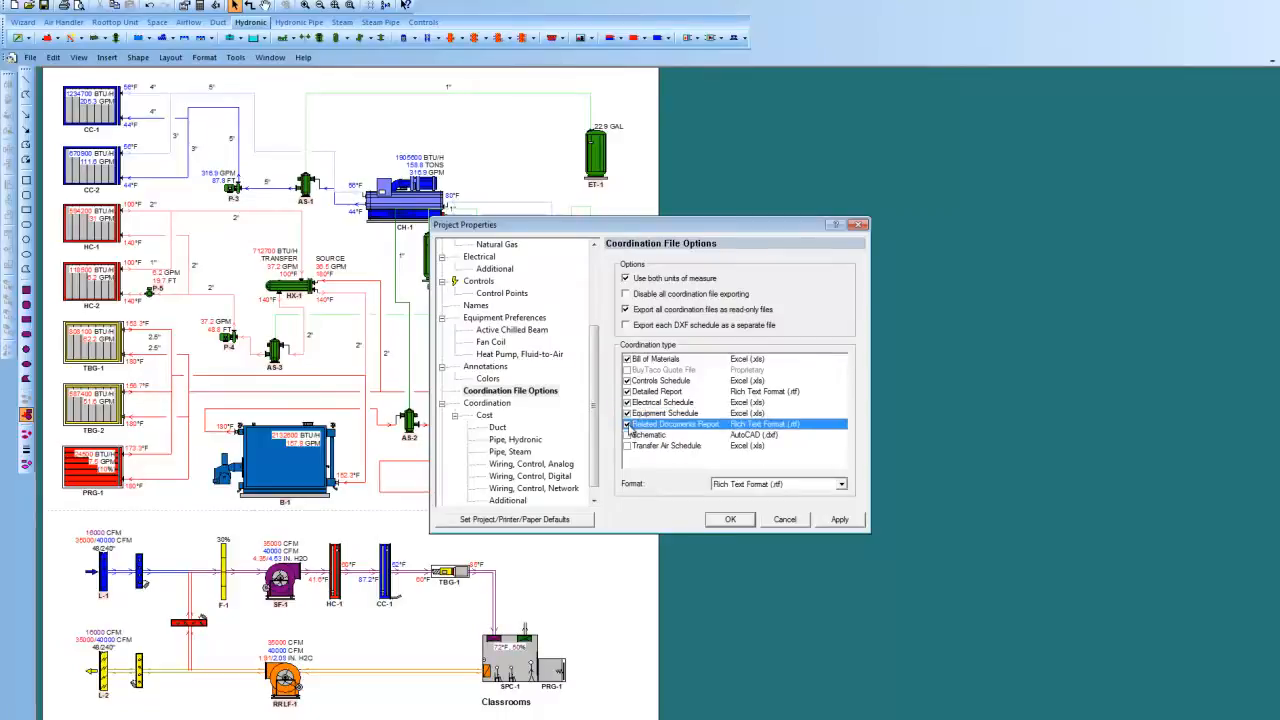
pyautogui.click(627, 424)
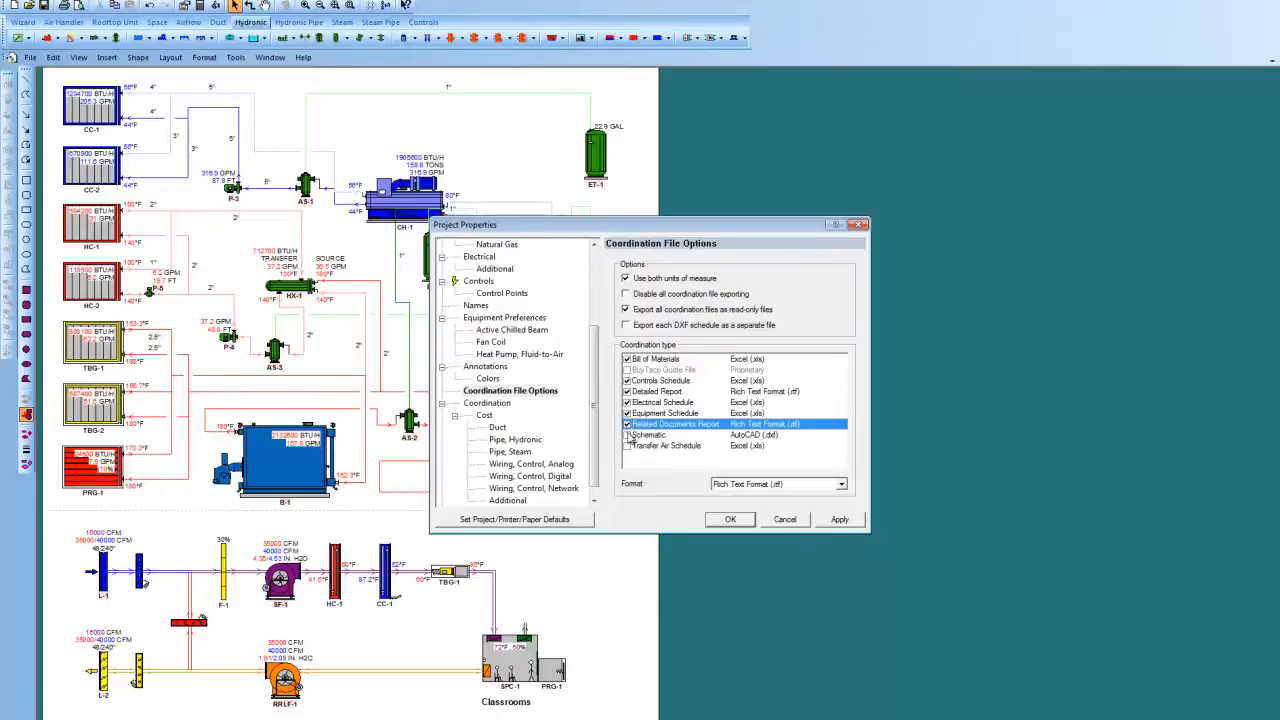
pyautogui.click(650, 435)
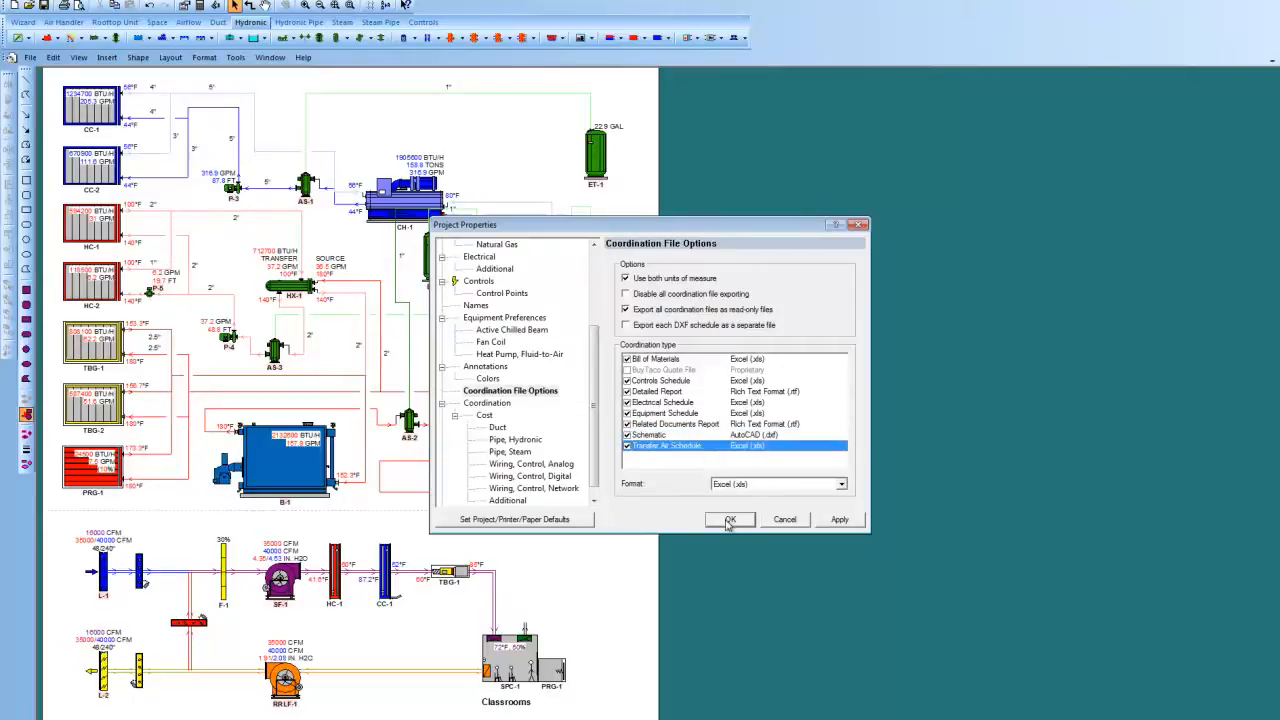
# - Apply the coordination output choices so the schematic shows metric values beside English ones
pyautogui.click(729, 519)
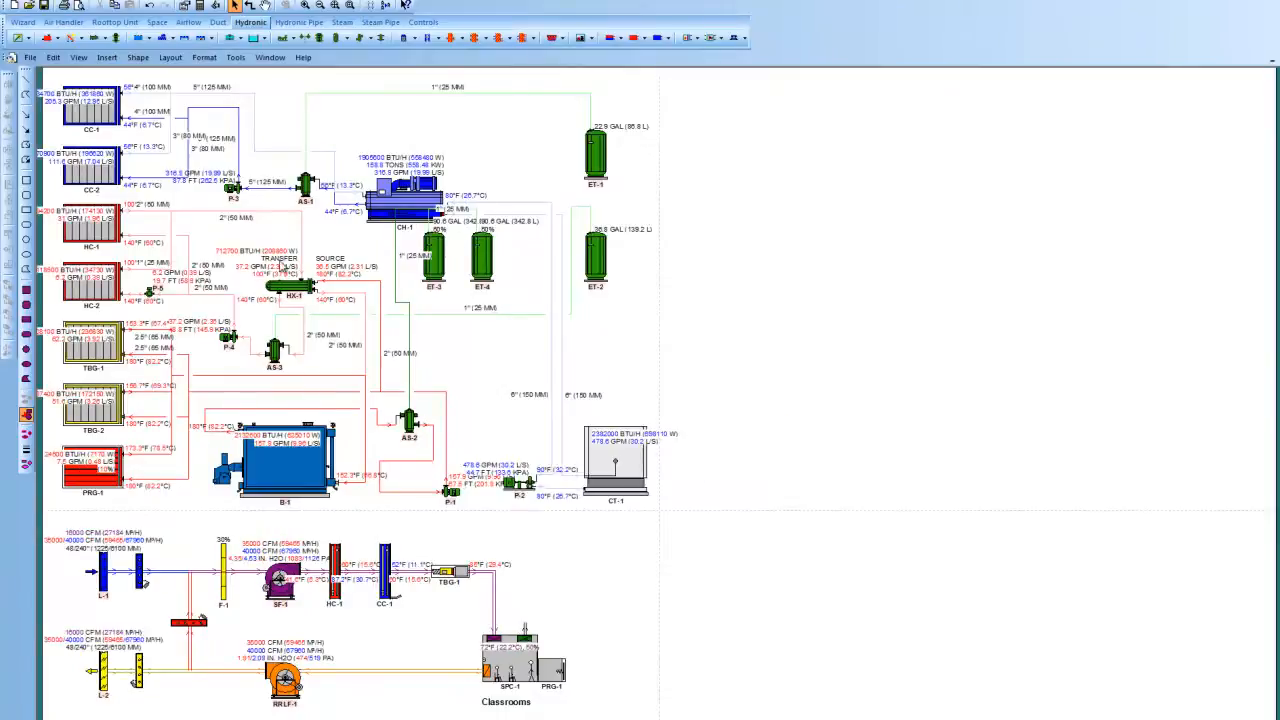
pyautogui.moveTo(195, 231)
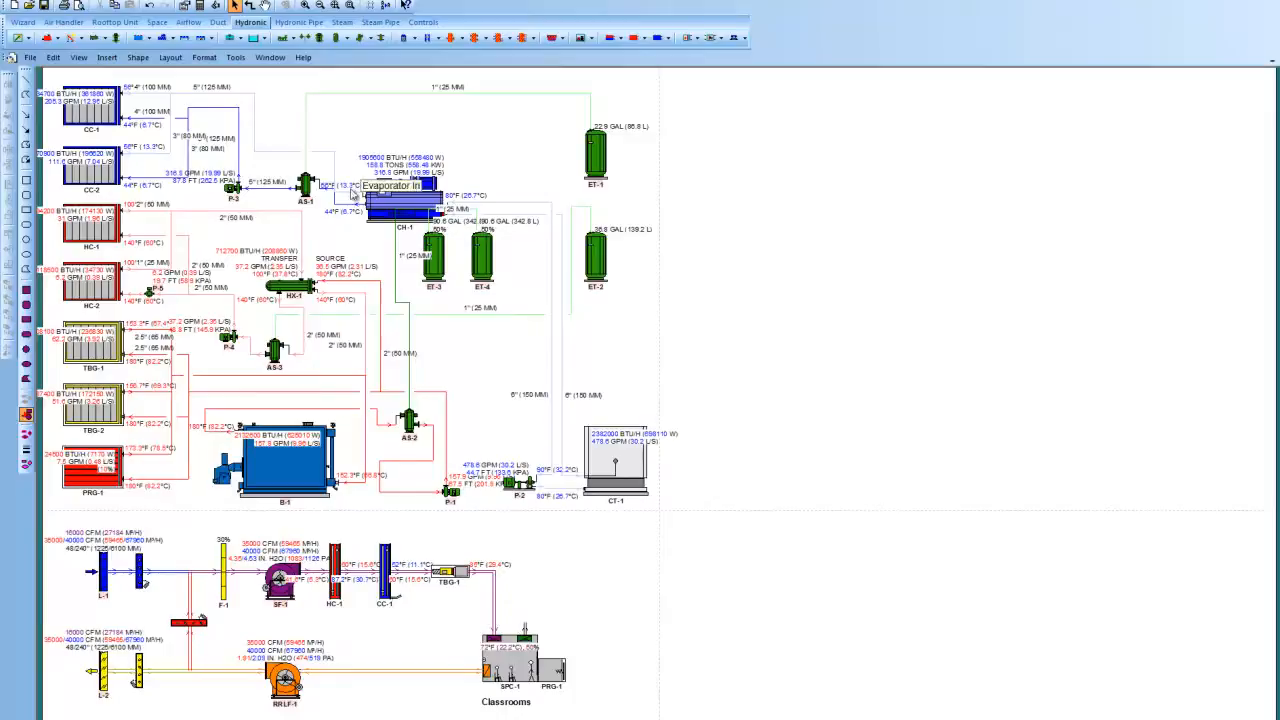
pyautogui.moveTo(505, 232)
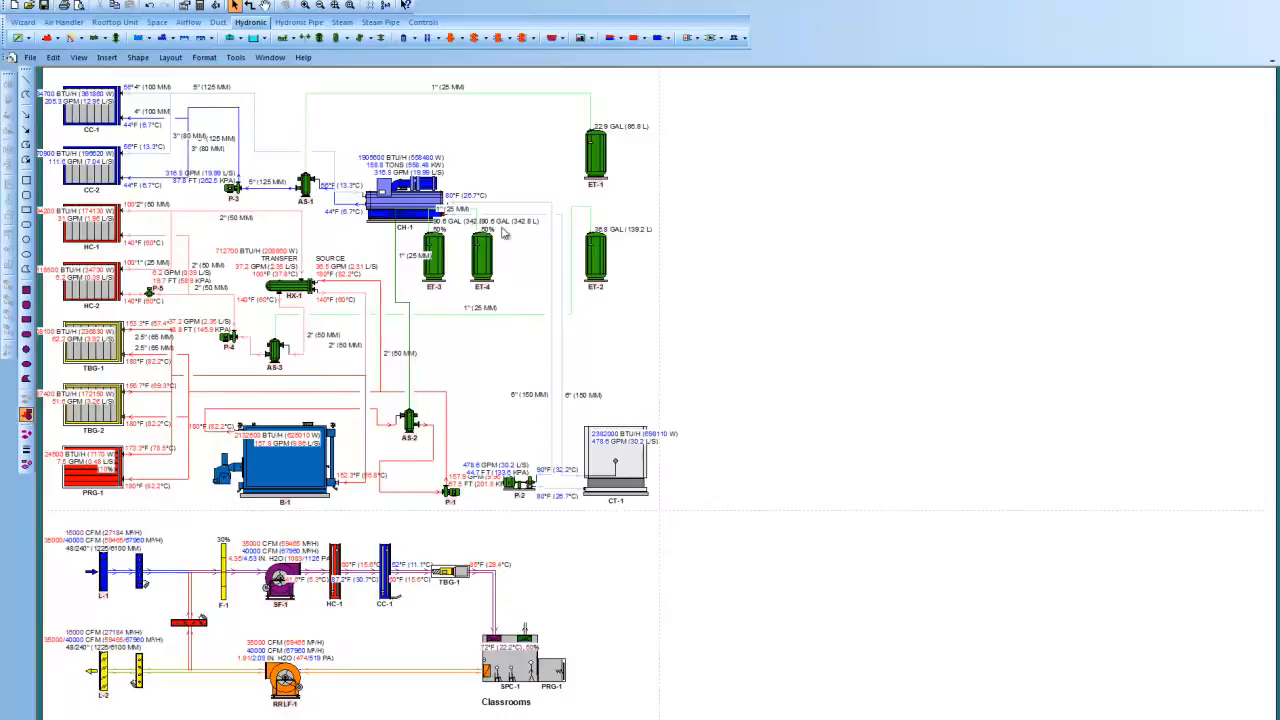
pyautogui.moveTo(490, 136)
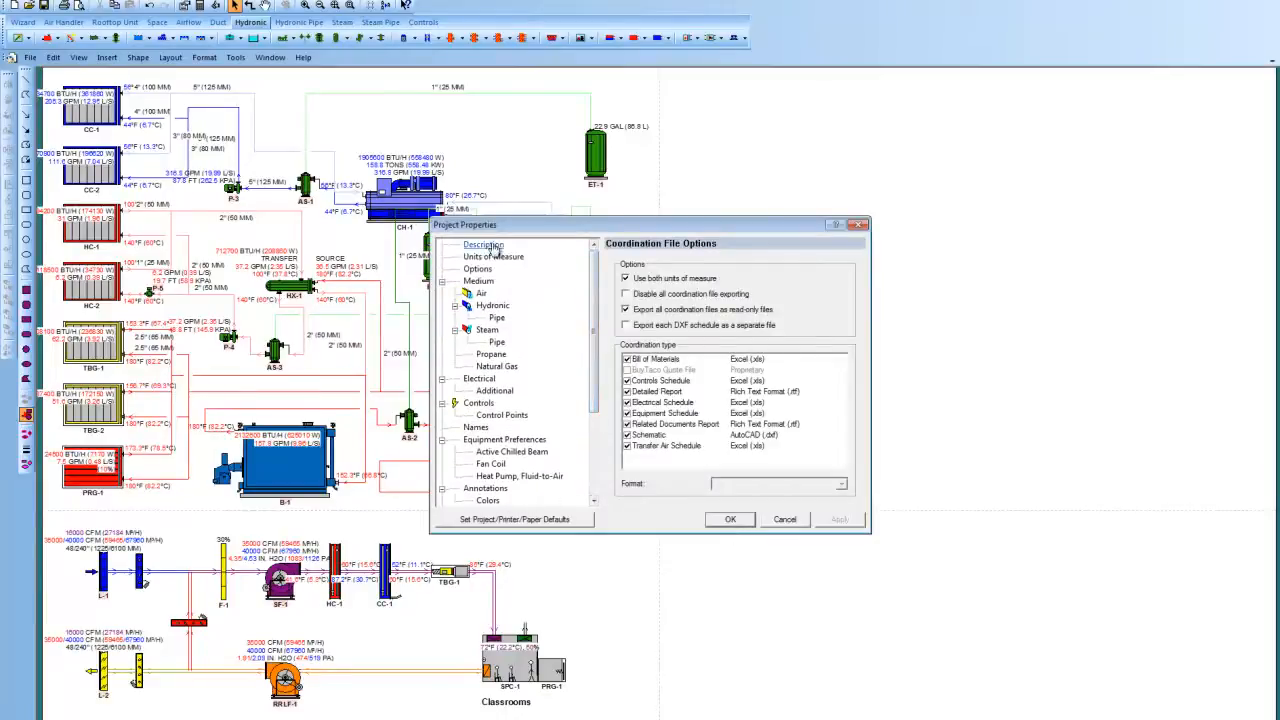
# - Move from Description to the Units of Measure page, showing English units selected
pyautogui.click(484, 244)
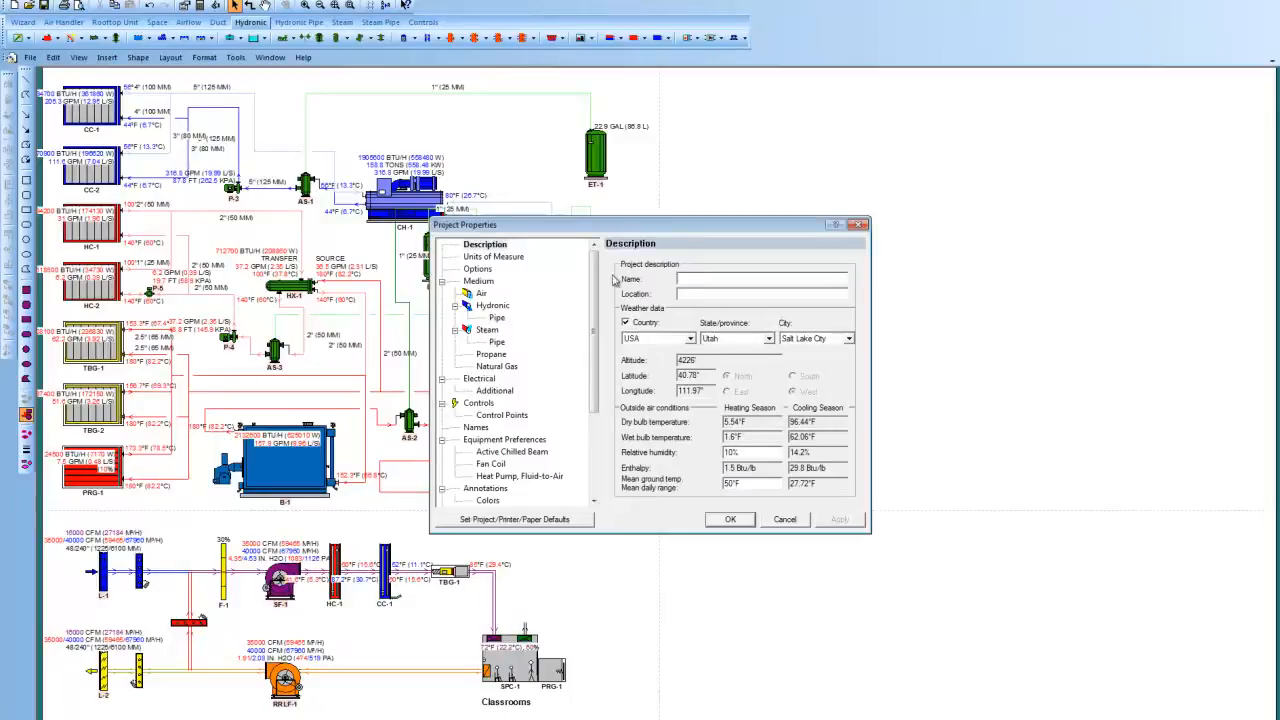
pyautogui.click(494, 256)
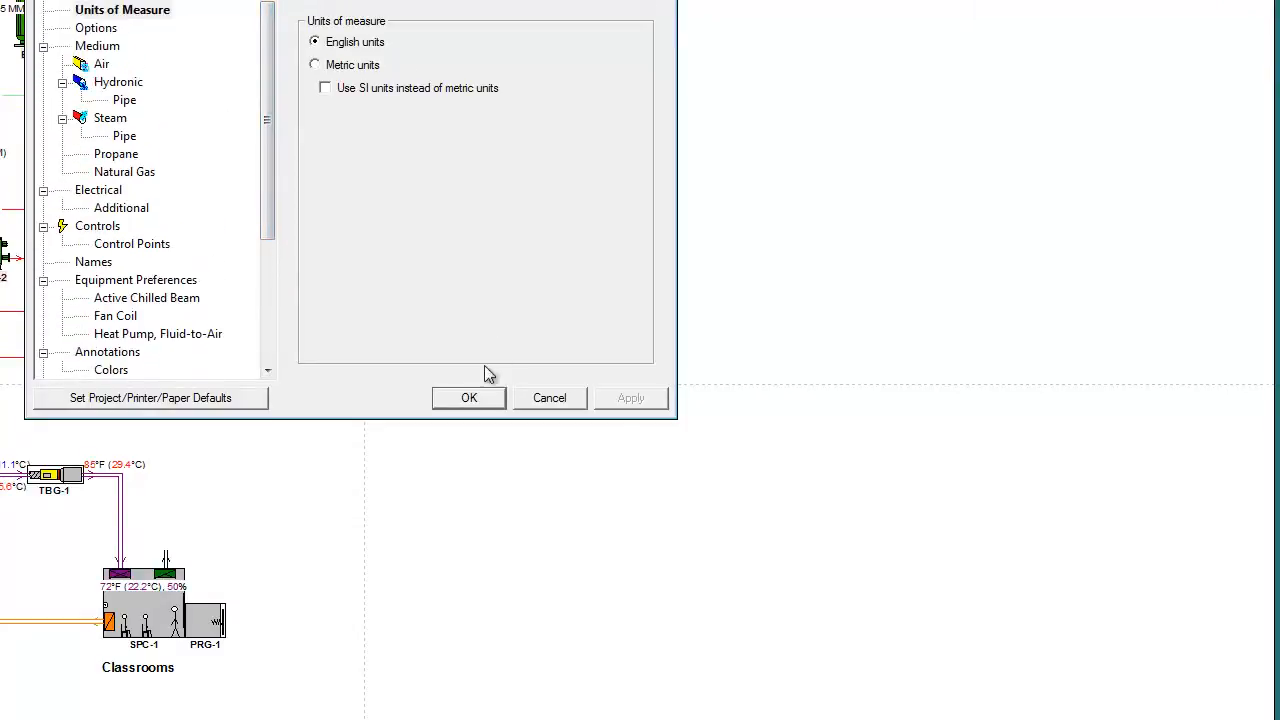
pyautogui.moveTo(468, 398)
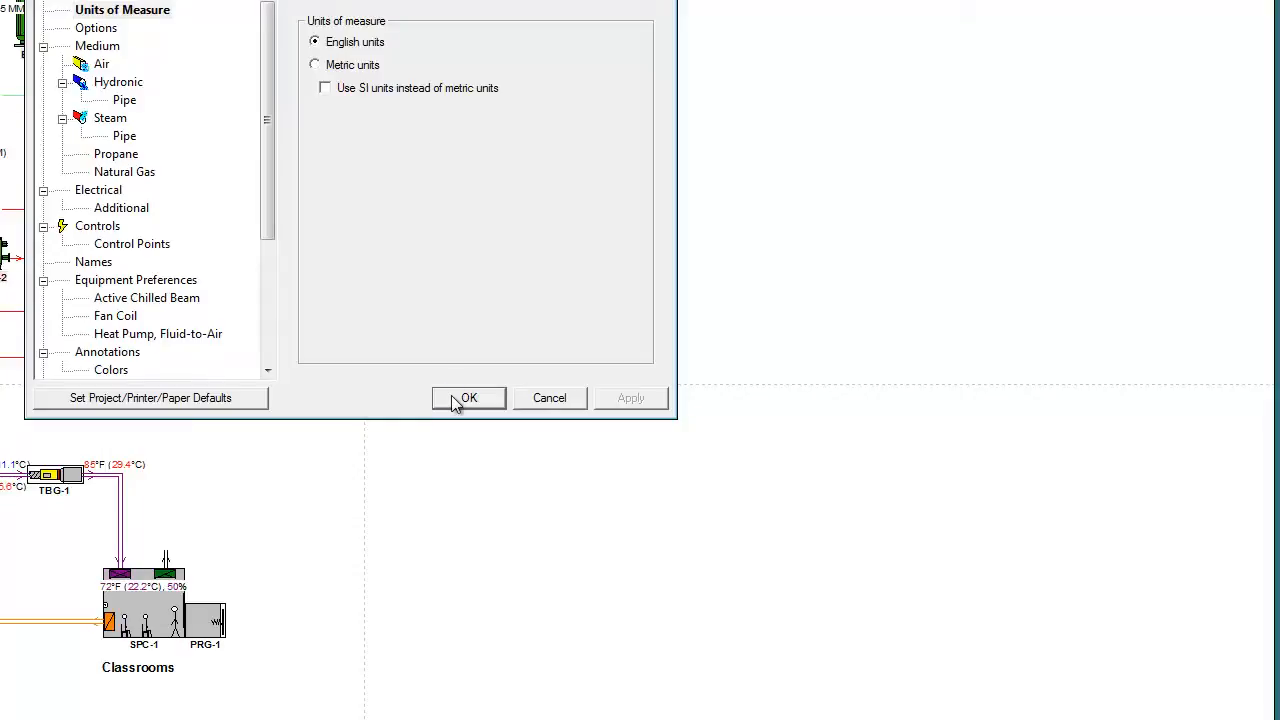
# - Close Project Properties with English units kept and metric equivalents still labelled
pyautogui.click(468, 397)
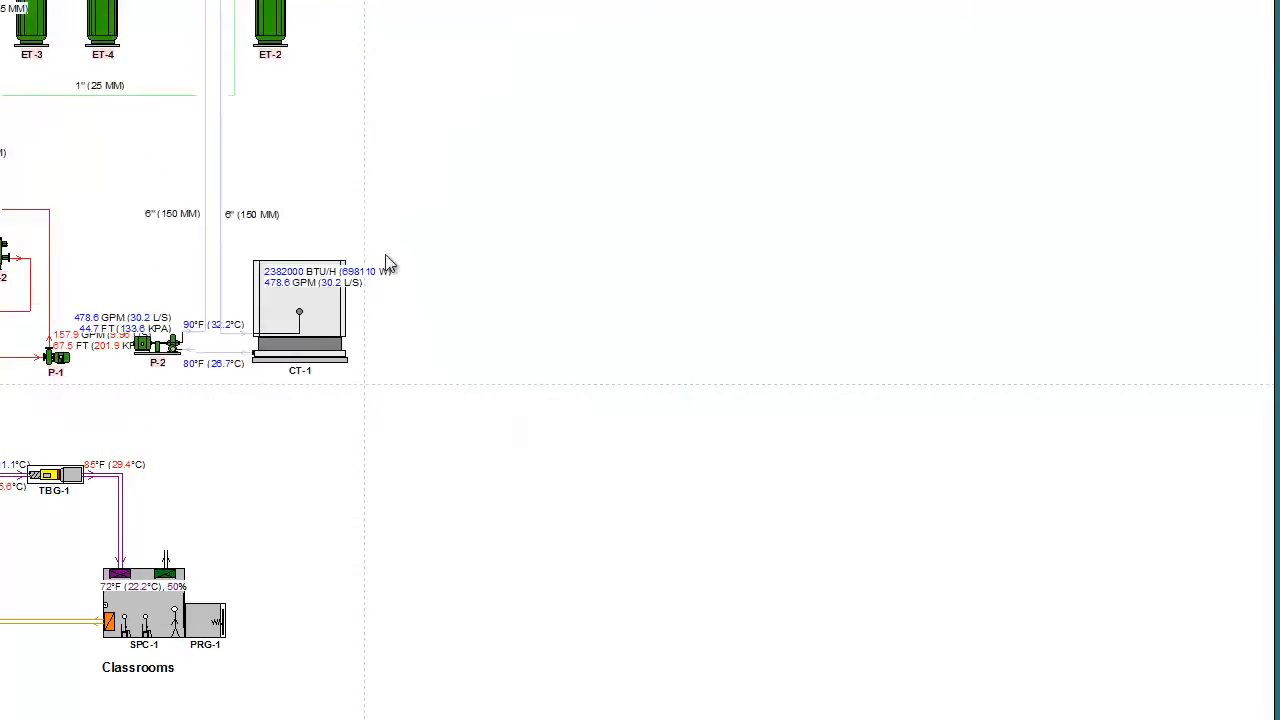
pyautogui.moveTo(398, 223)
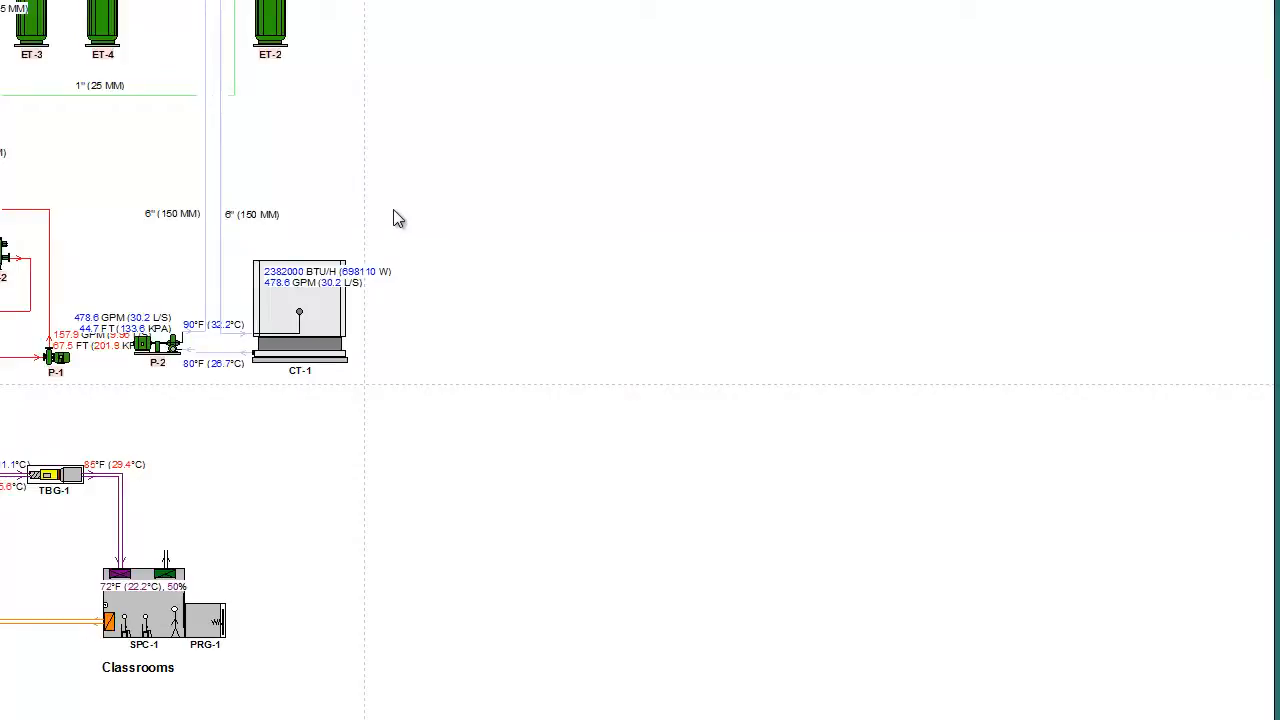
pyautogui.moveTo(438, 162)
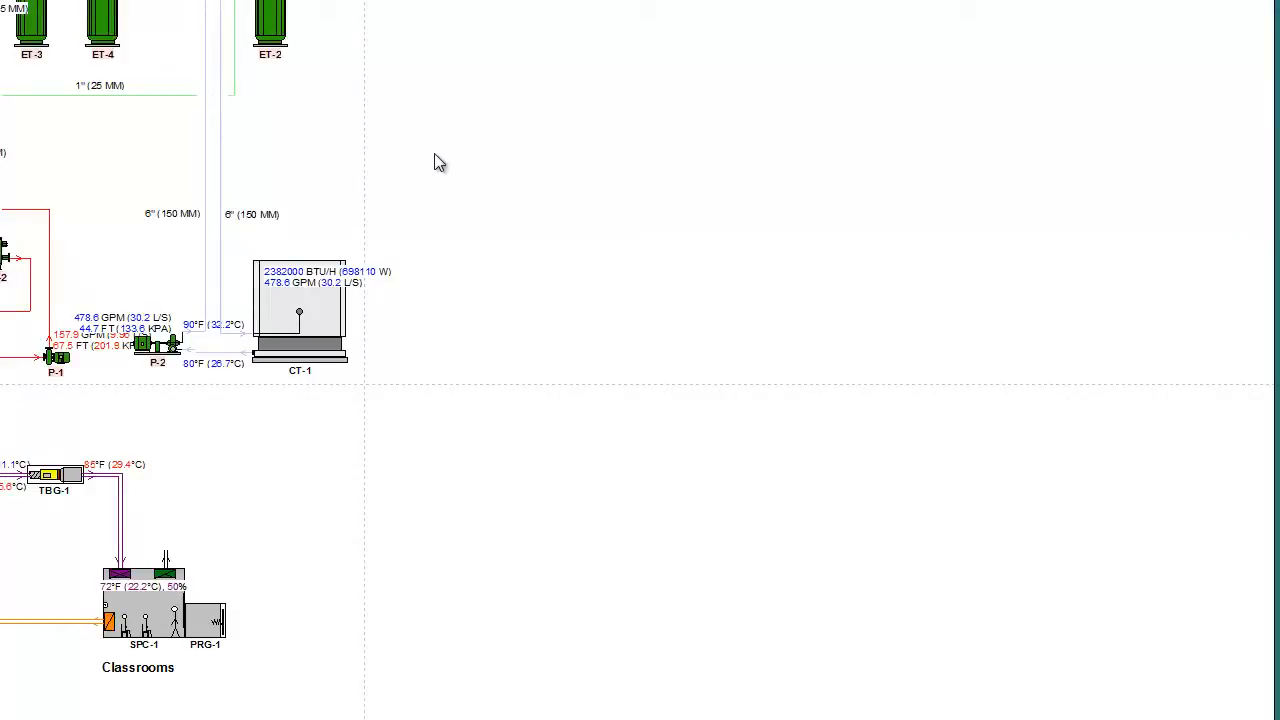
pyautogui.moveTo(436, 154)
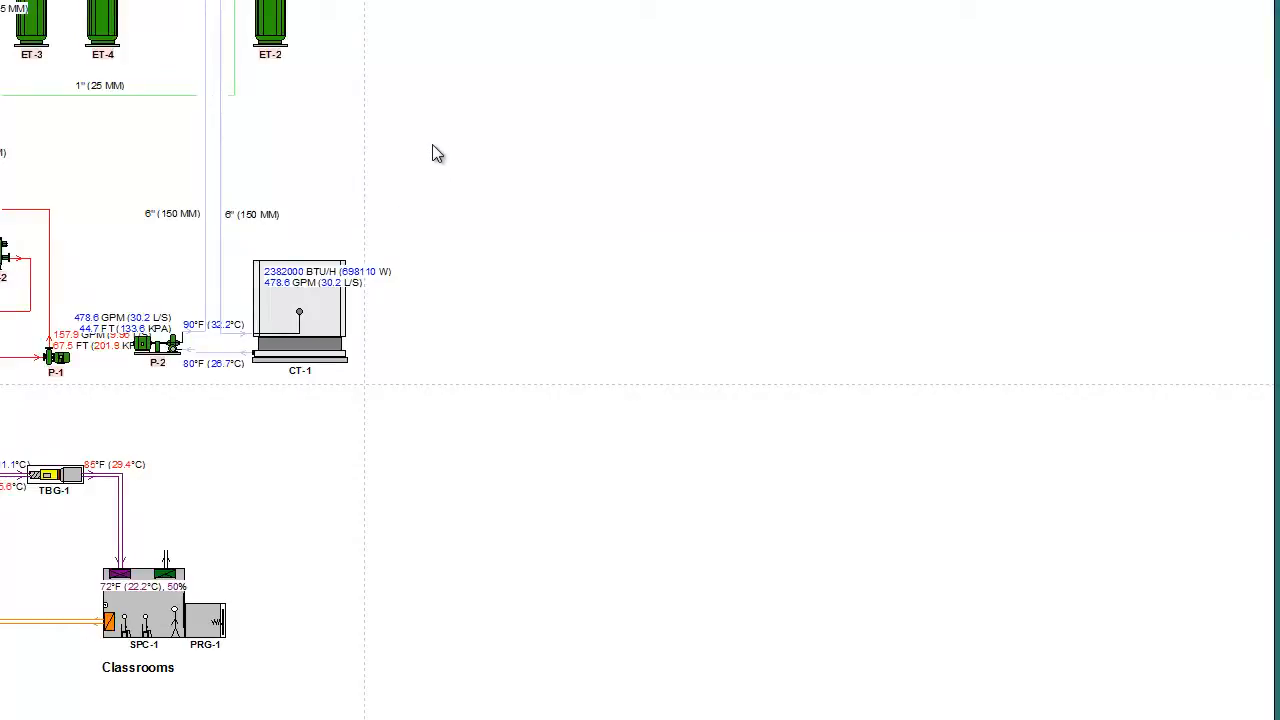
pyautogui.moveTo(420, 119)
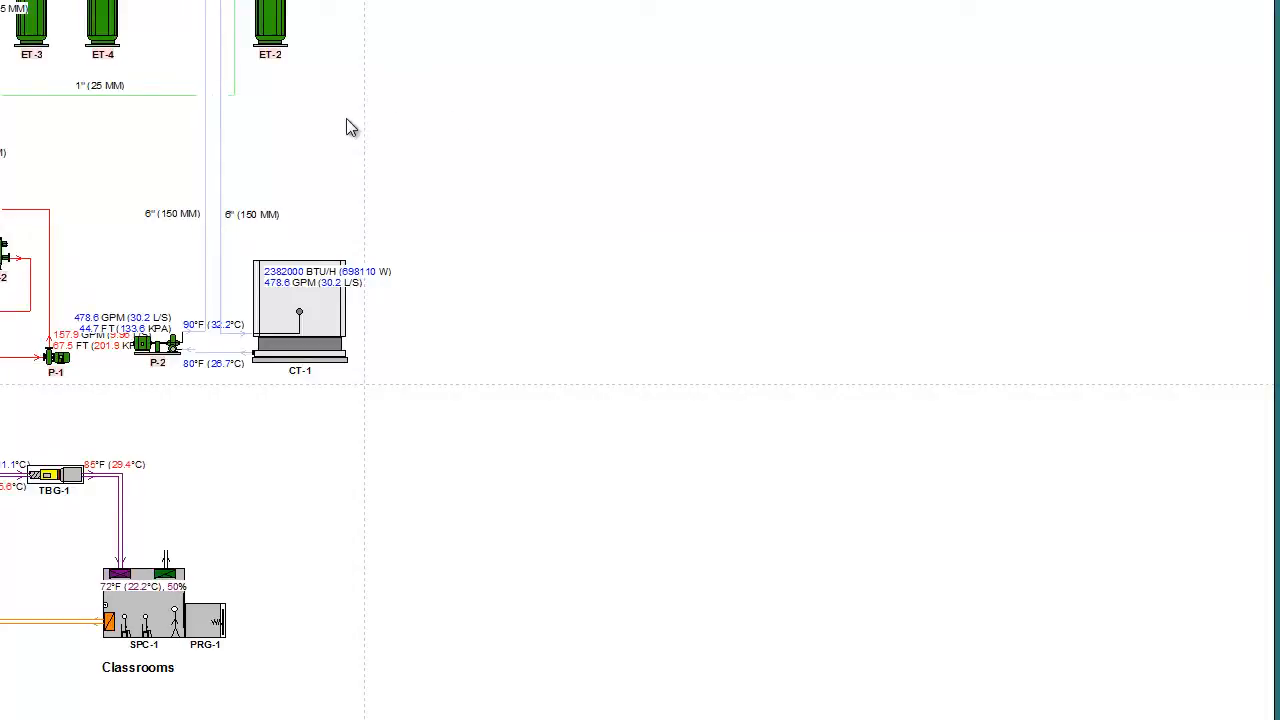
pyautogui.moveTo(104, 168)
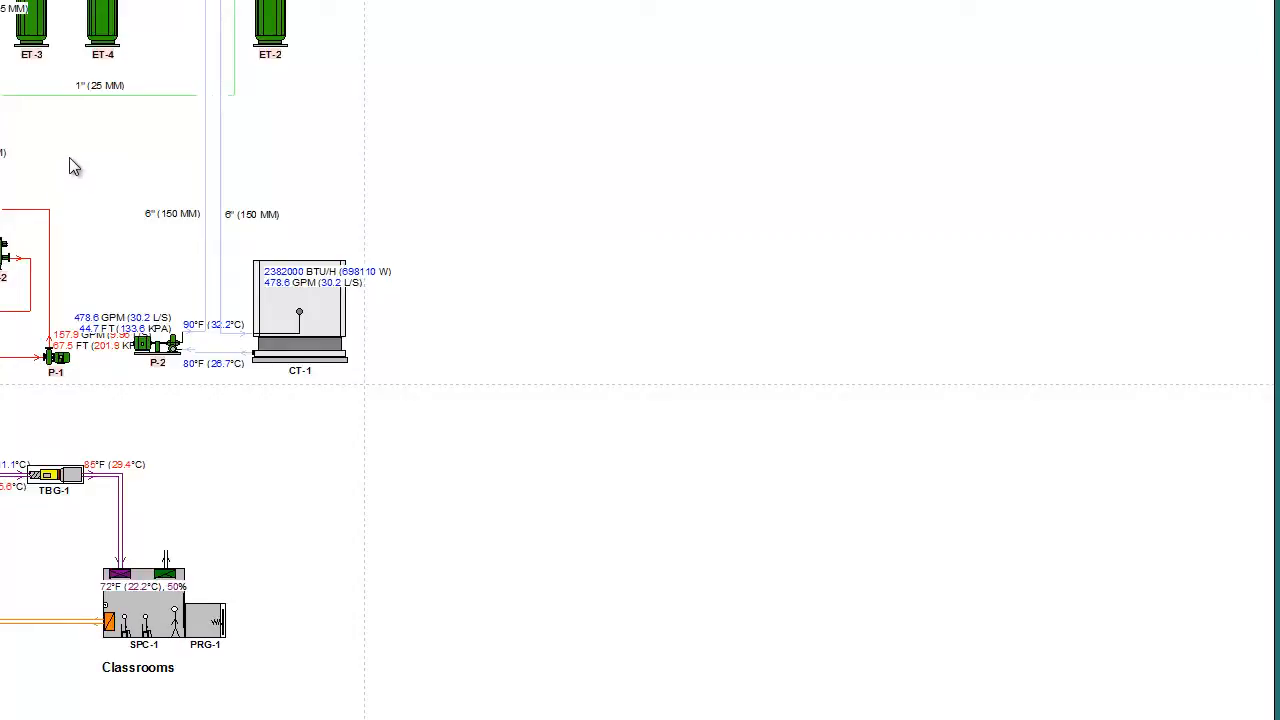
pyautogui.moveTo(82, 163)
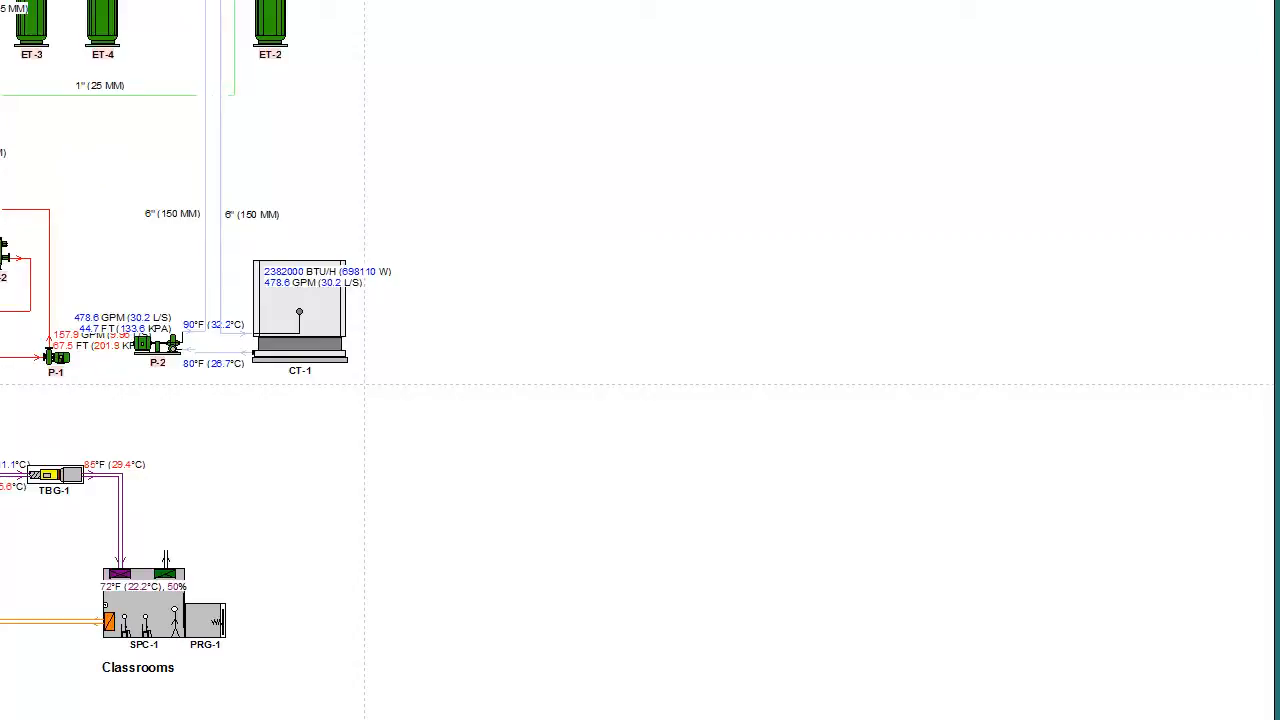
pyautogui.moveTo(115, 180)
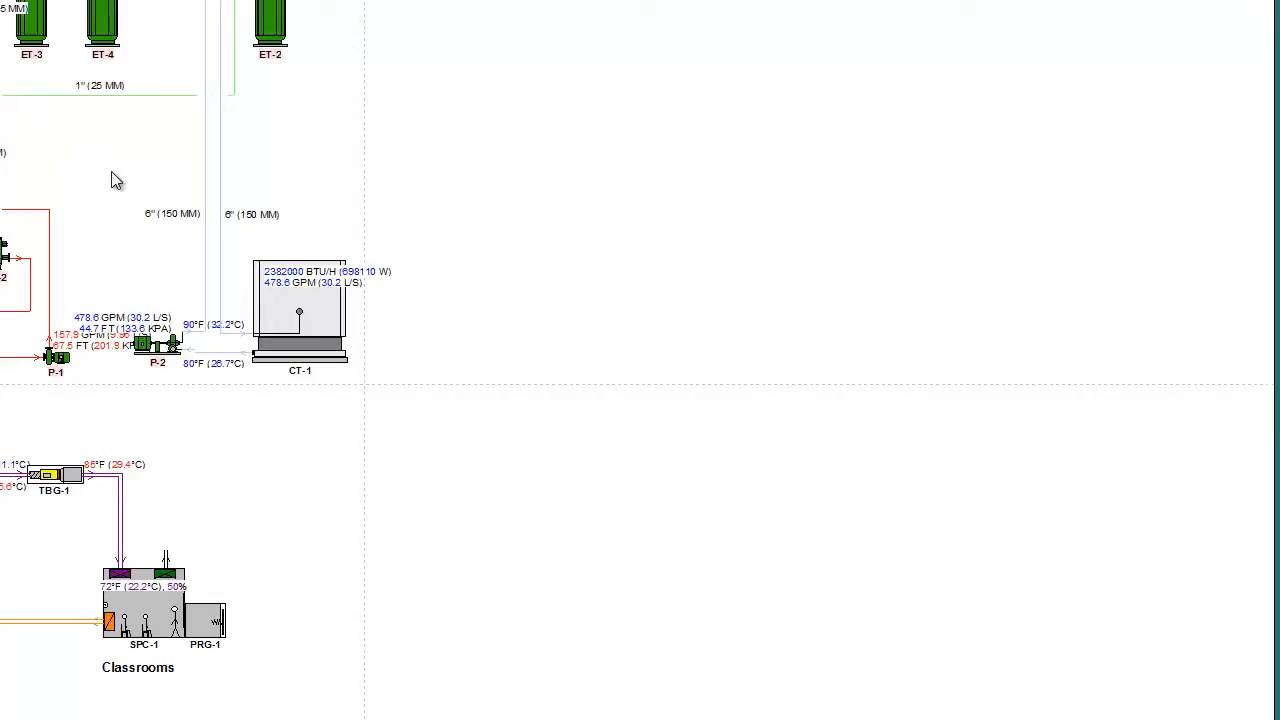
pyautogui.moveTo(72, 196)
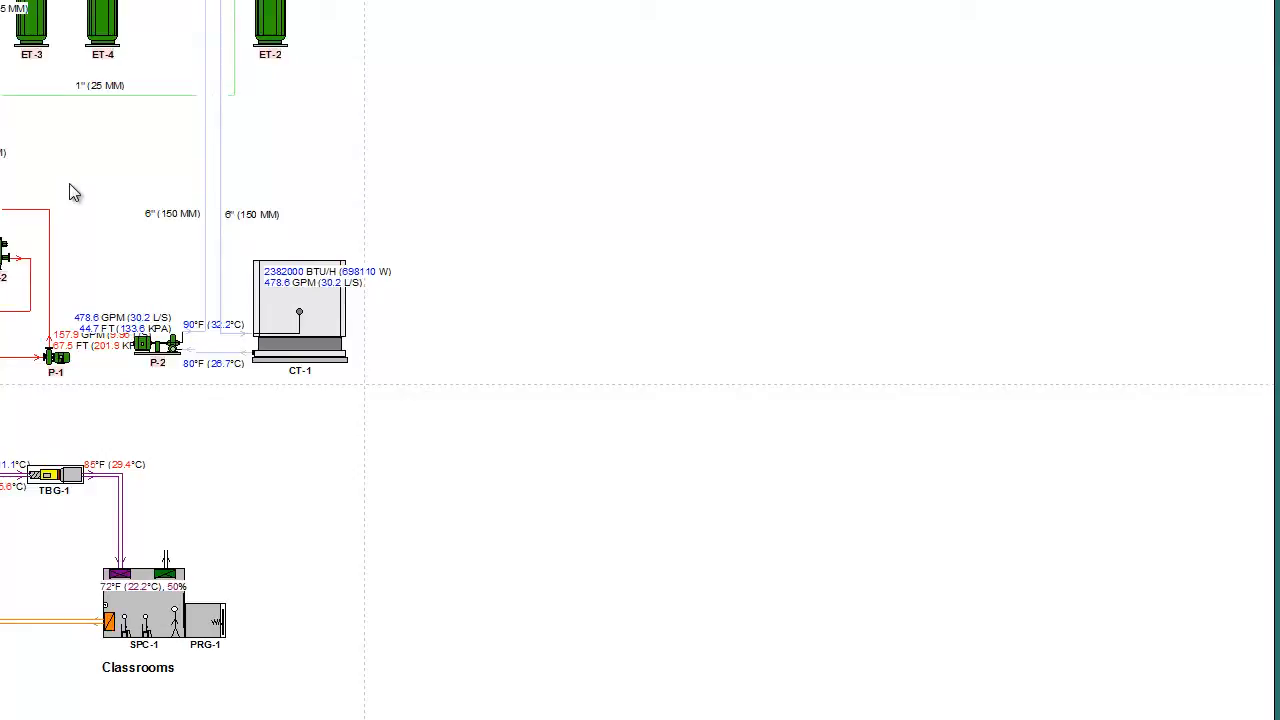
pyautogui.moveTo(71, 178)
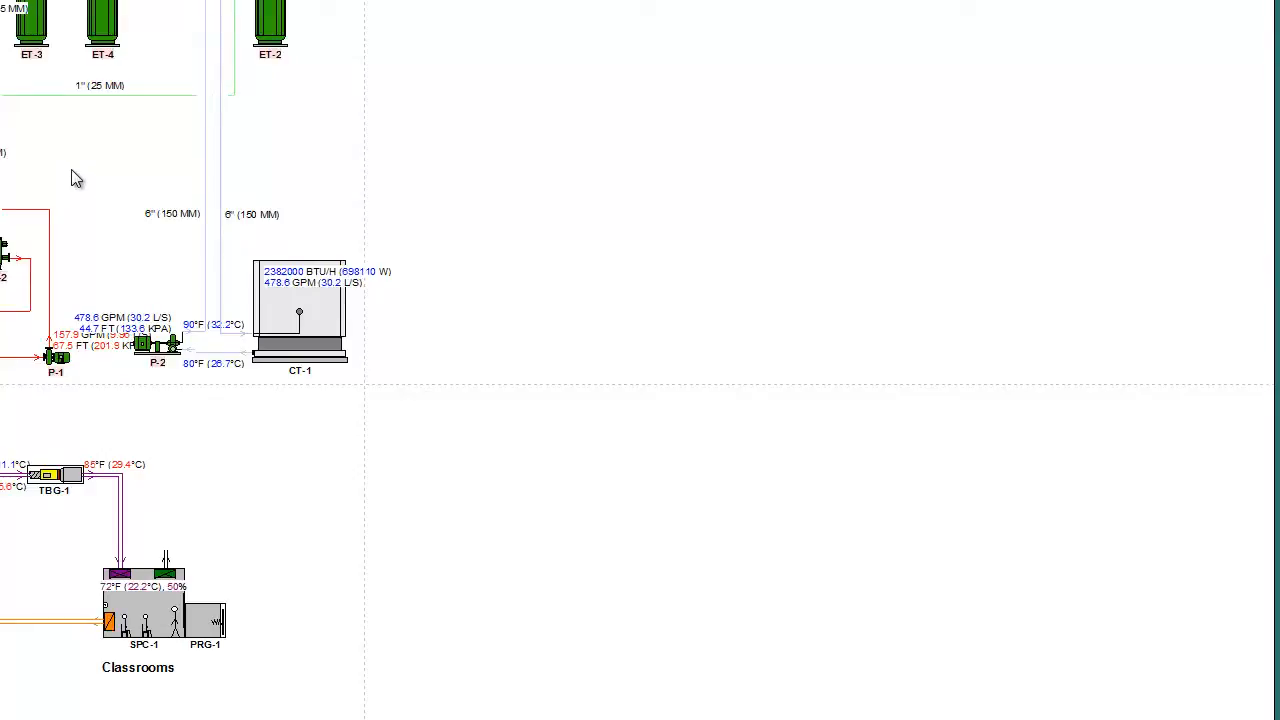
pyautogui.moveTo(103, 168)
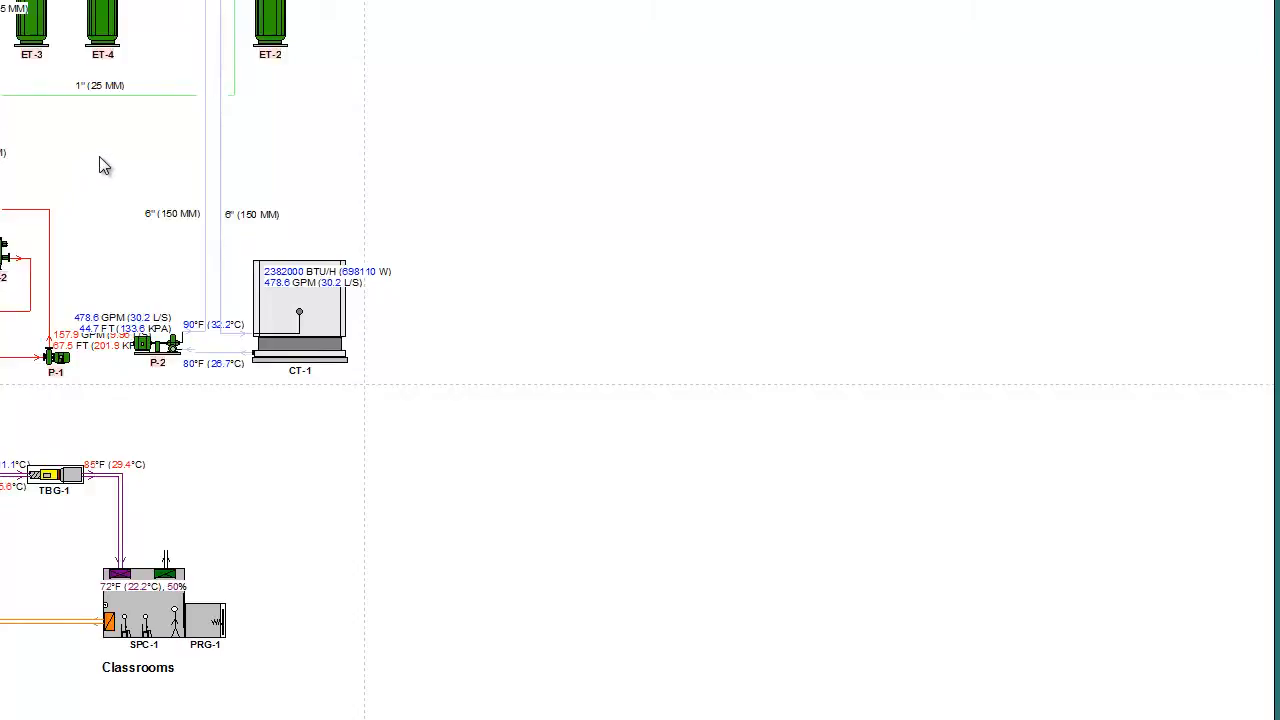
pyautogui.moveTo(105, 193)
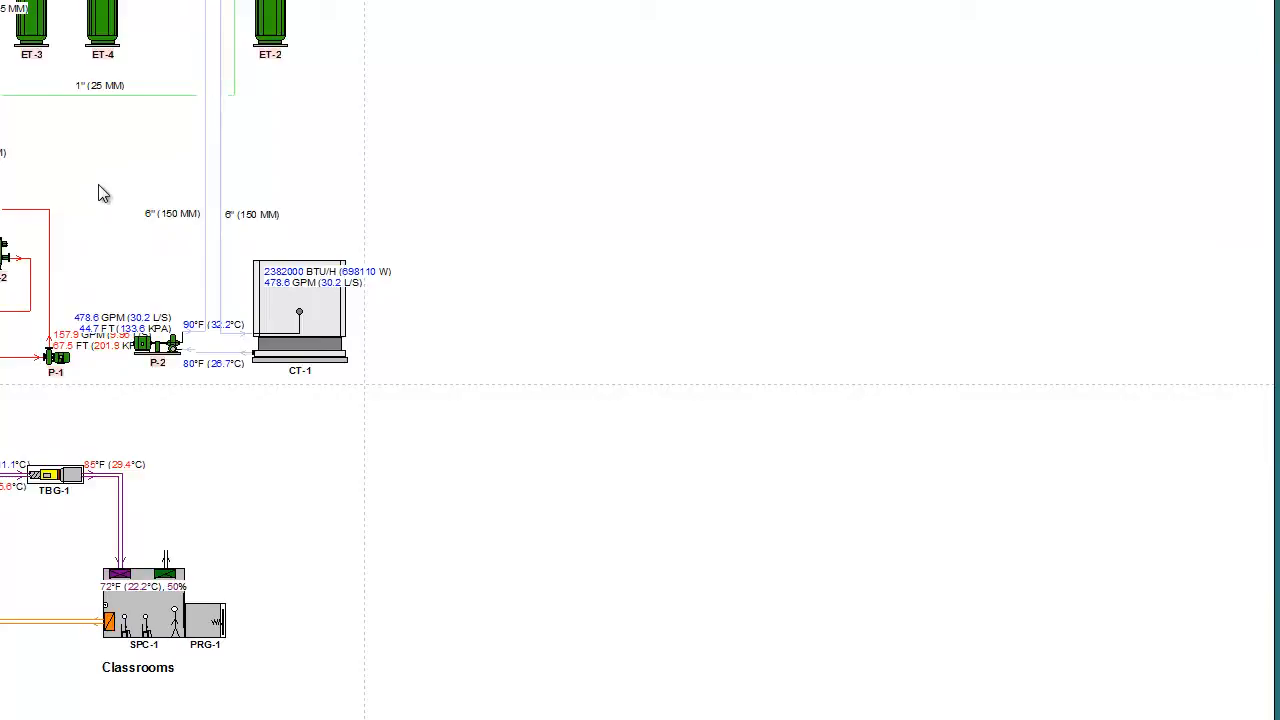